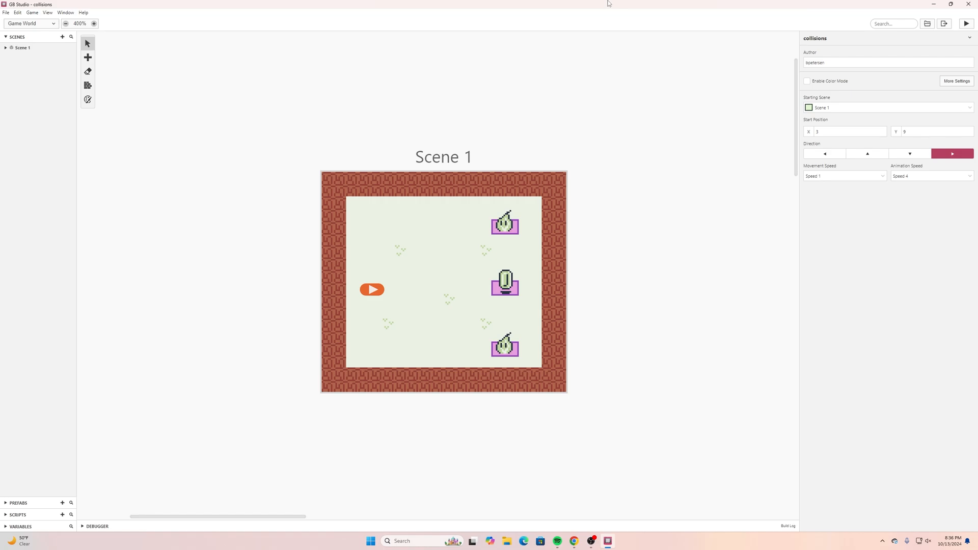
{"action": "mouse_move", "coordinate": [339, 176]}
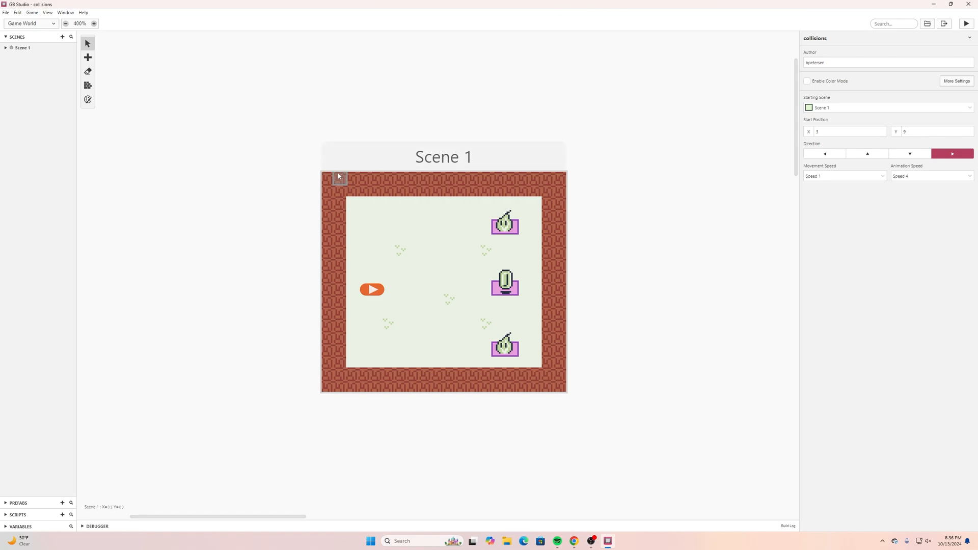
{"action": "mouse_move", "coordinate": [350, 178]}
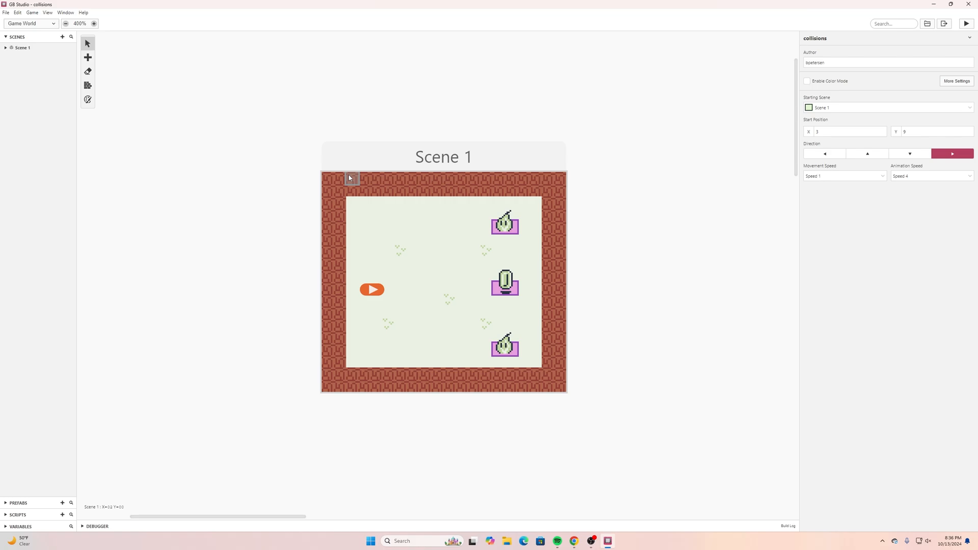
{"action": "mouse_move", "coordinate": [361, 176]}
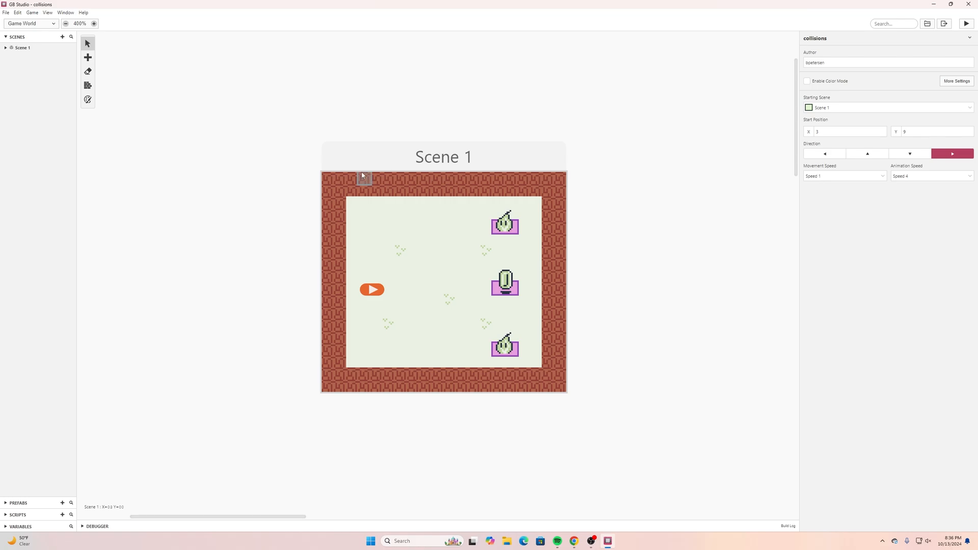
{"action": "mouse_move", "coordinate": [325, 173]}
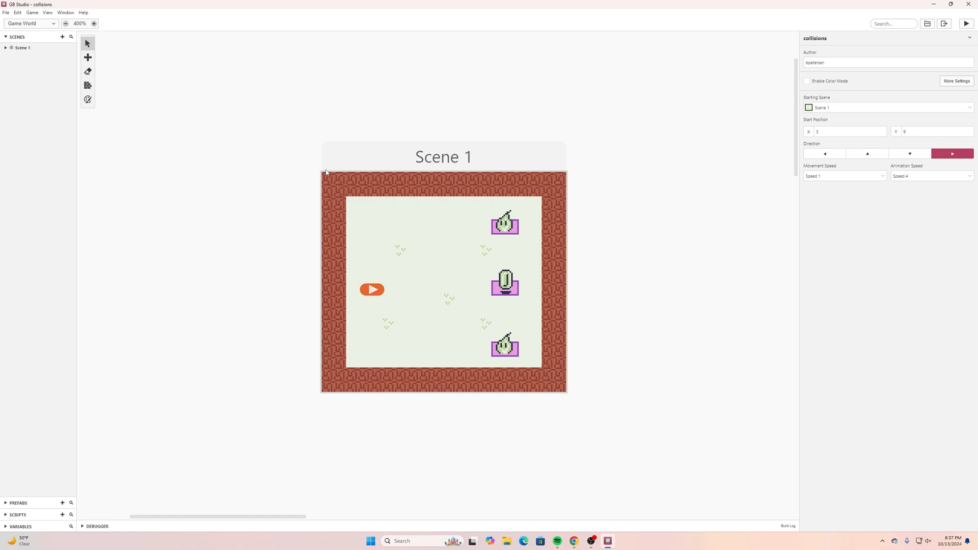
{"action": "mouse_move", "coordinate": [277, 206]}
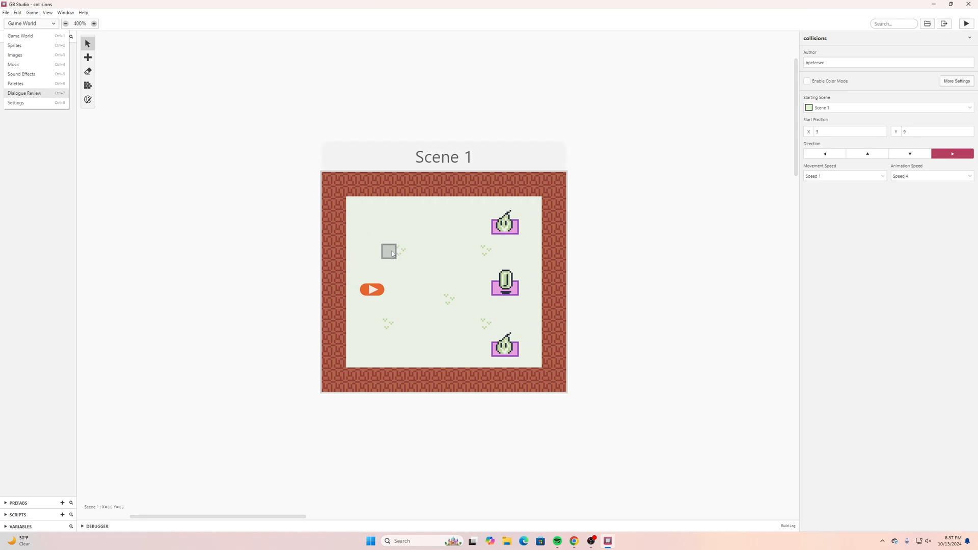
Browse the hero1, hero2 and hero3 sprites, settling on hero2 with its 16×16 canvas and four-direction animations
{"action": "left_click", "coordinate": [14, 45]}
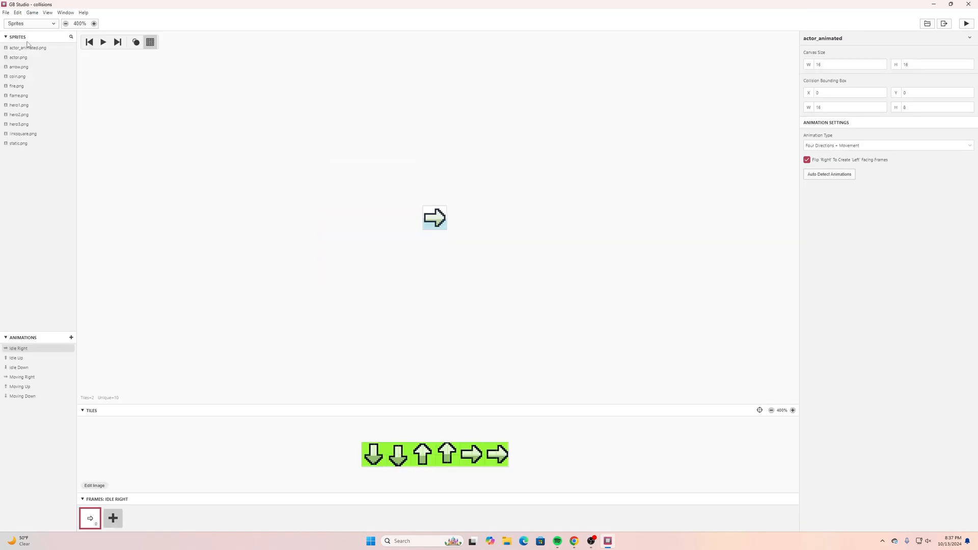
{"action": "left_click", "coordinate": [18, 105]}
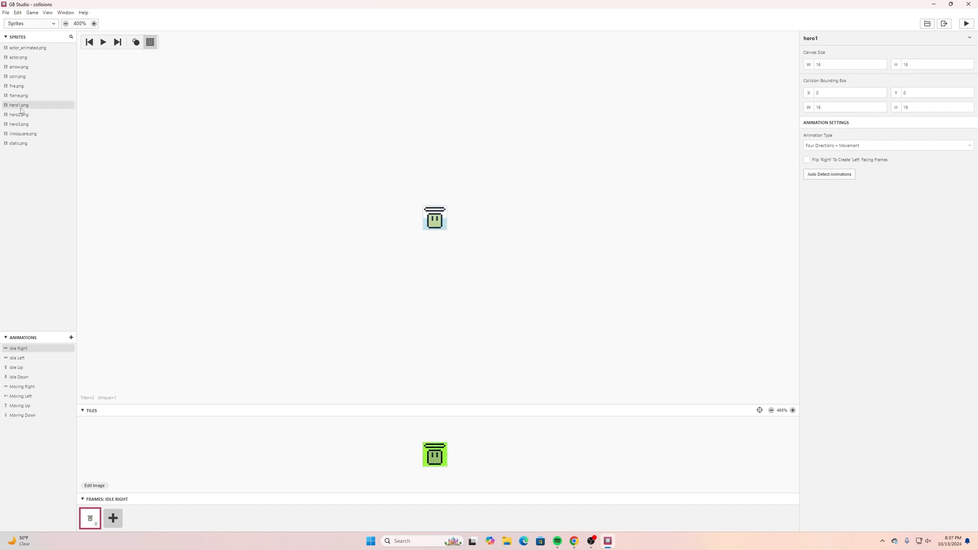
{"action": "left_click", "coordinate": [19, 115]}
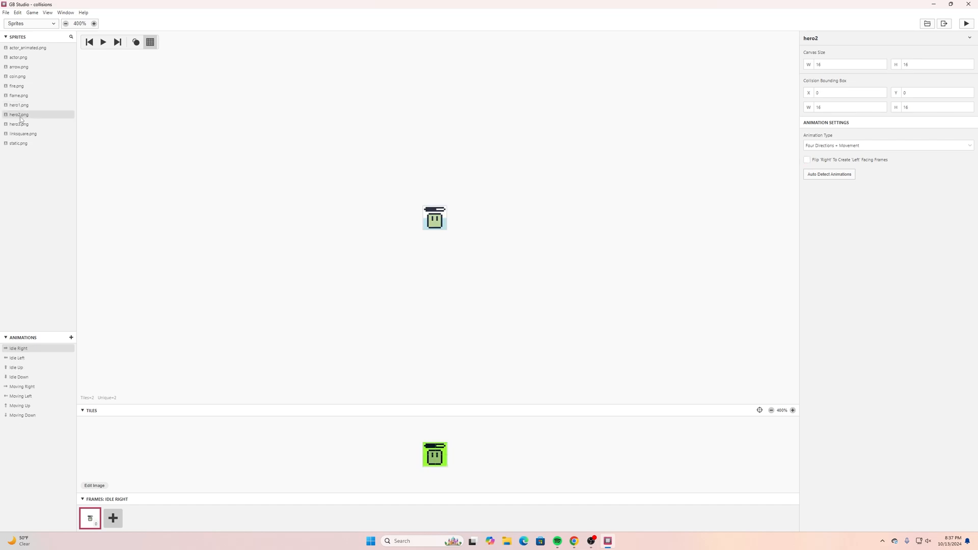
{"action": "left_click", "coordinate": [18, 123]}
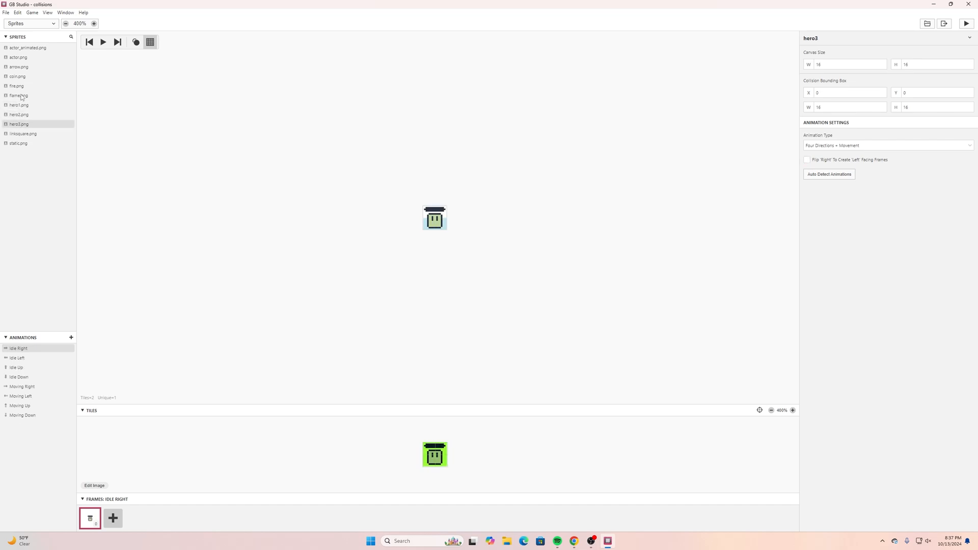
{"action": "mouse_move", "coordinate": [15, 118]}
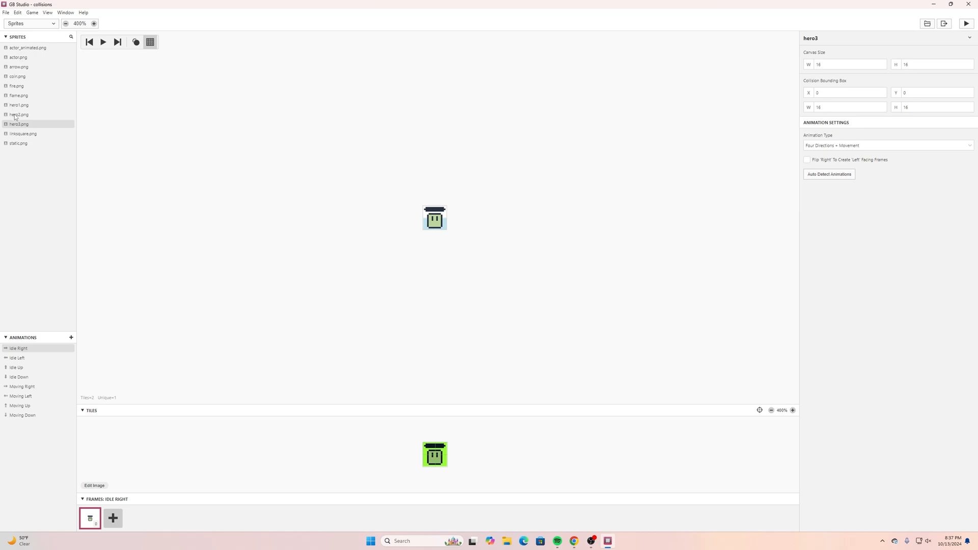
{"action": "mouse_move", "coordinate": [20, 130]}
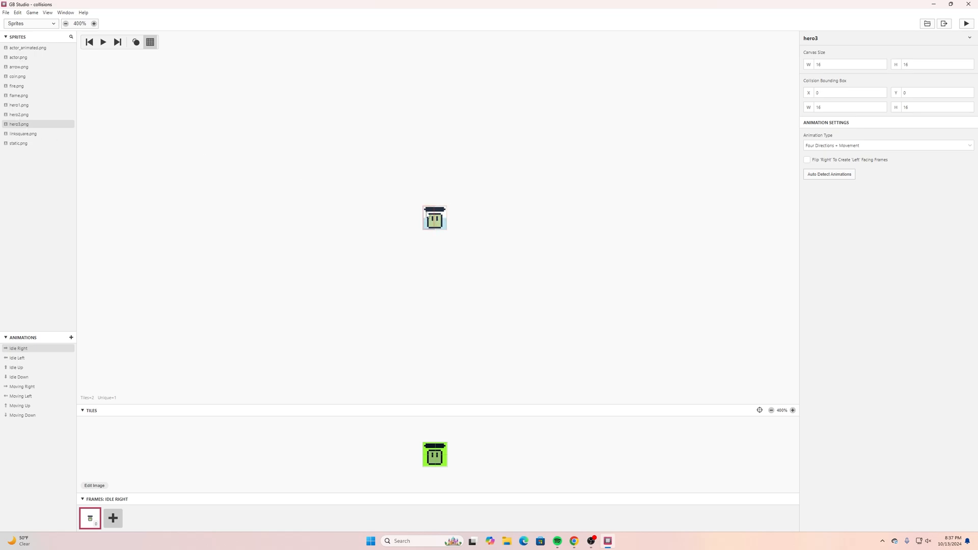
{"action": "left_click", "coordinate": [18, 116]}
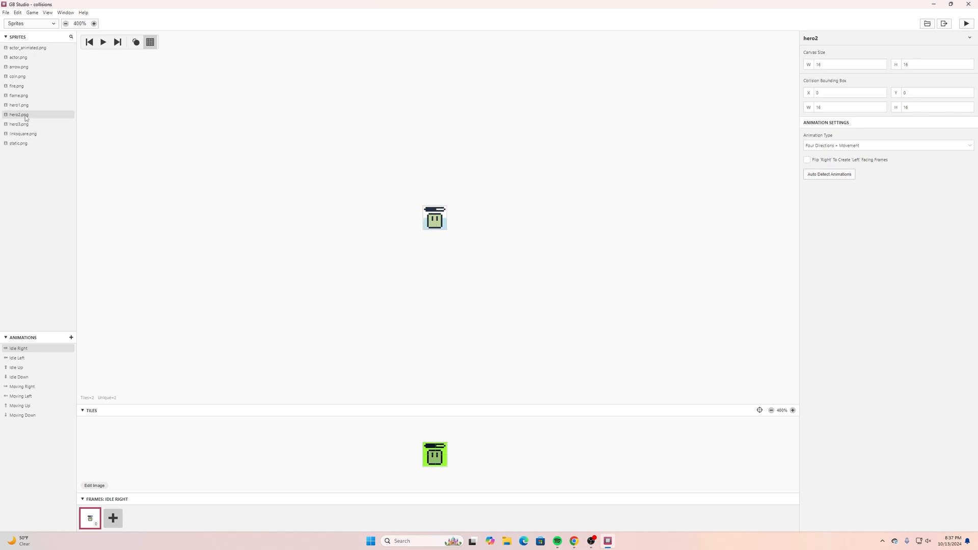
{"action": "left_click", "coordinate": [18, 105]}
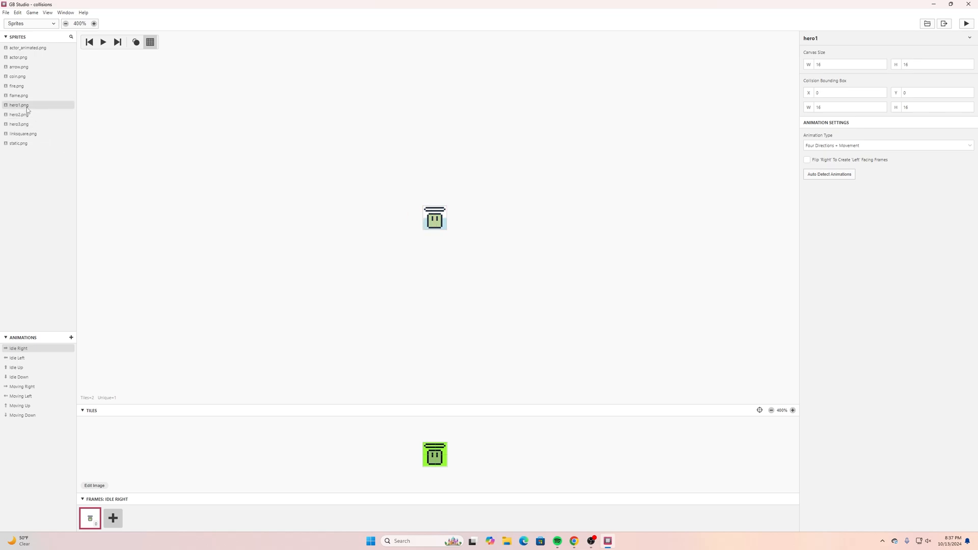
{"action": "left_click", "coordinate": [18, 123]}
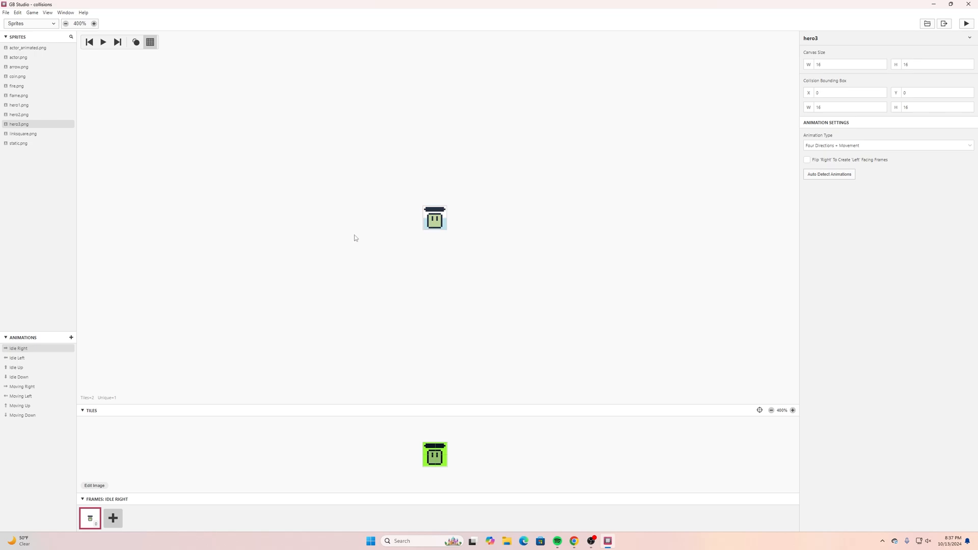
{"action": "mouse_move", "coordinate": [444, 225]}
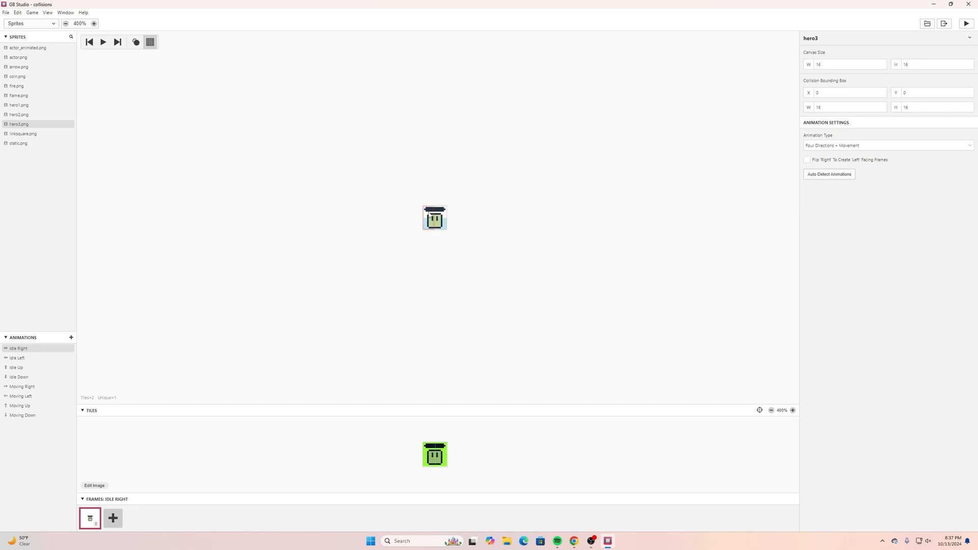
{"action": "mouse_move", "coordinate": [449, 224]}
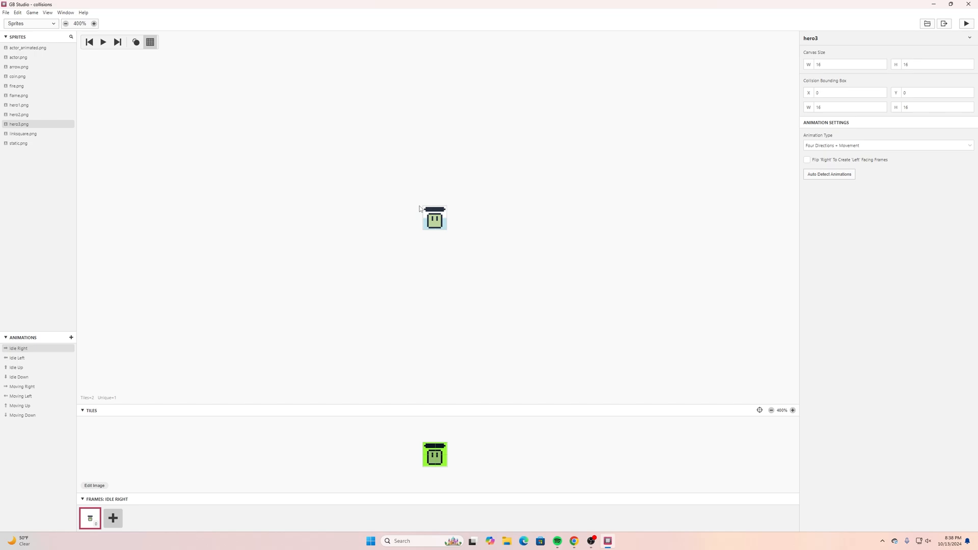
{"action": "mouse_move", "coordinate": [402, 203]}
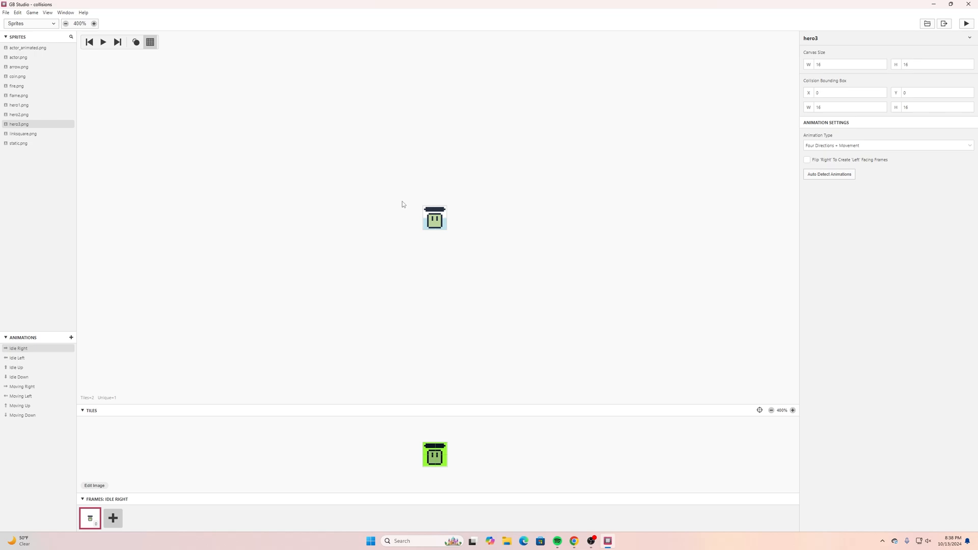
{"action": "mouse_move", "coordinate": [31, 109]}
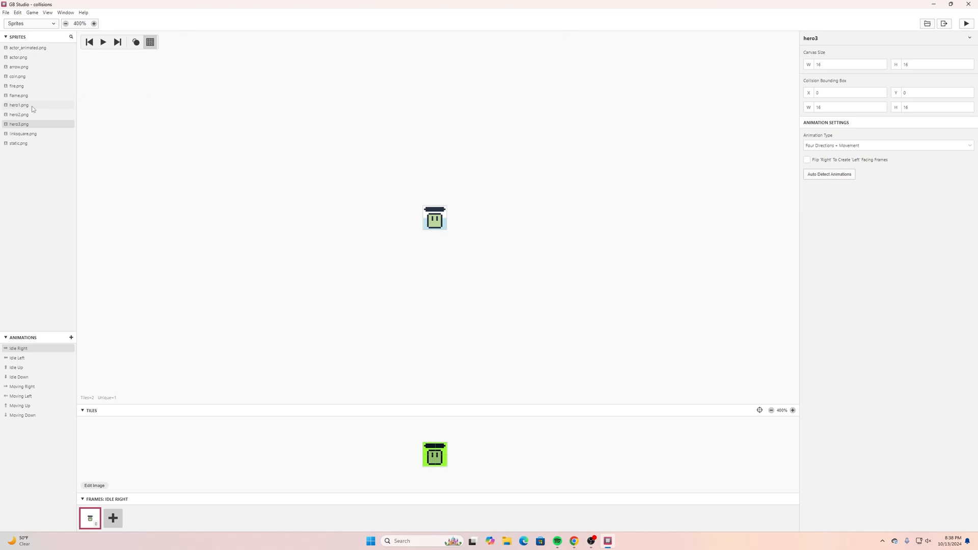
{"action": "left_click", "coordinate": [19, 105]}
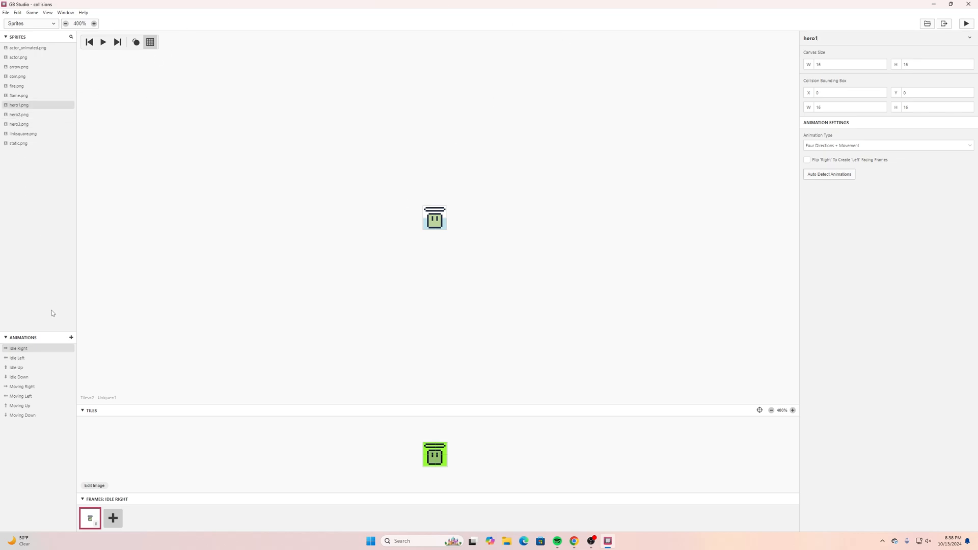
{"action": "left_click", "coordinate": [19, 123]}
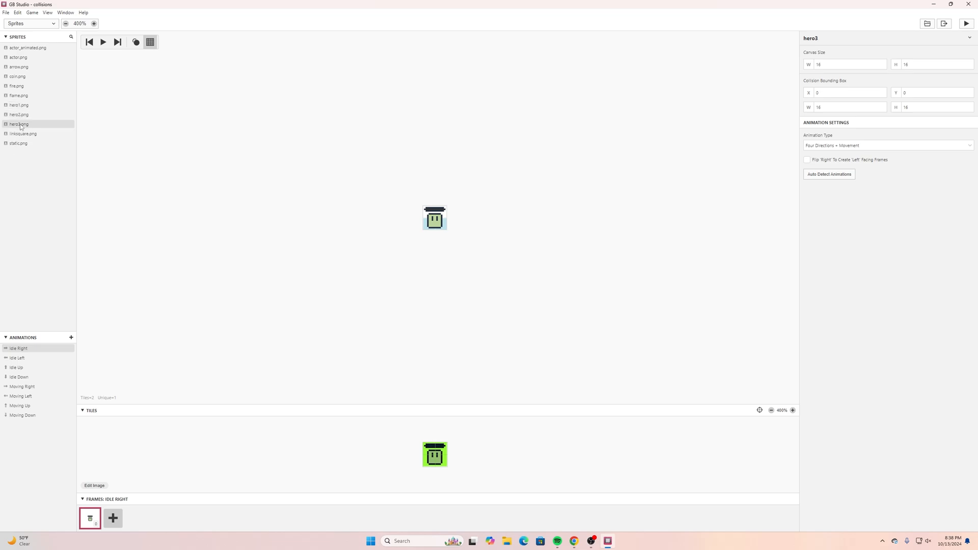
{"action": "mouse_move", "coordinate": [27, 208]}
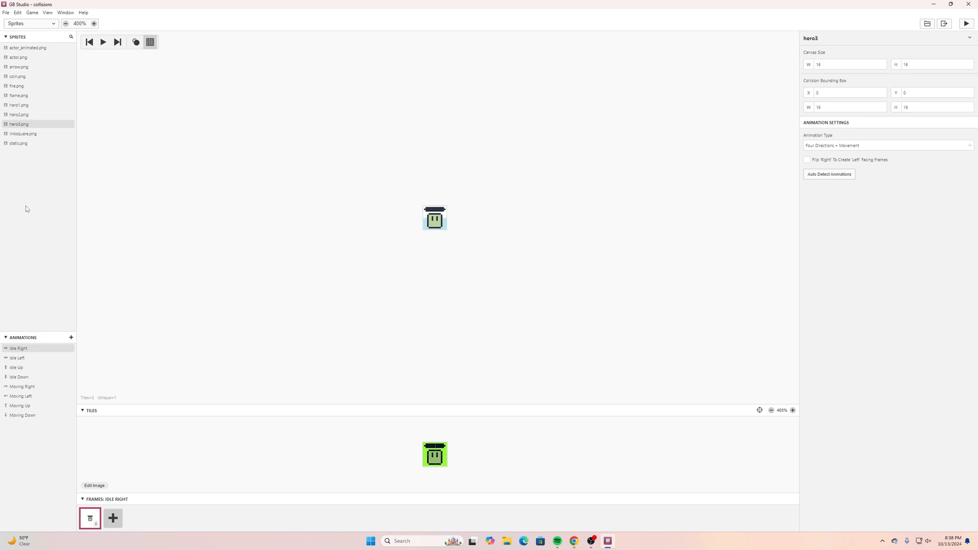
{"action": "mouse_move", "coordinate": [27, 161]}
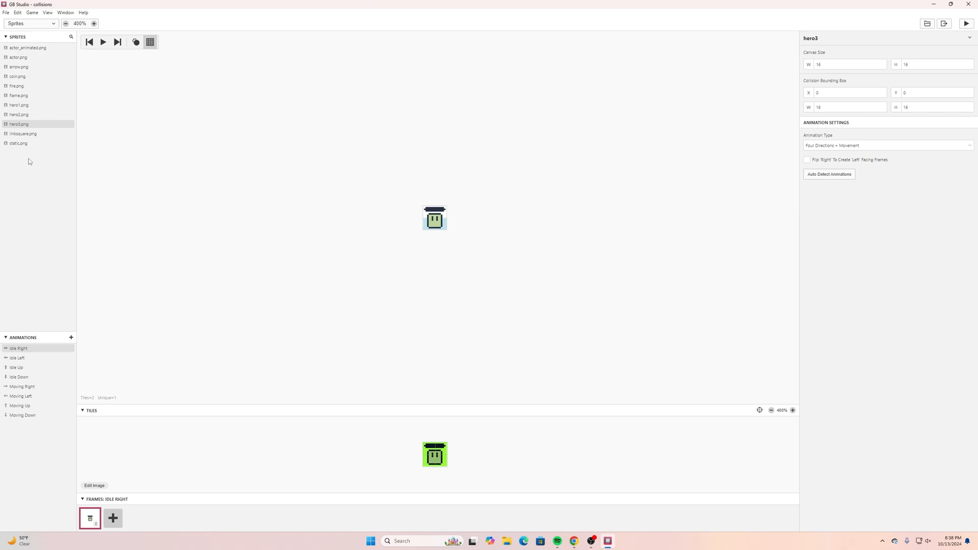
{"action": "mouse_move", "coordinate": [841, 170]}
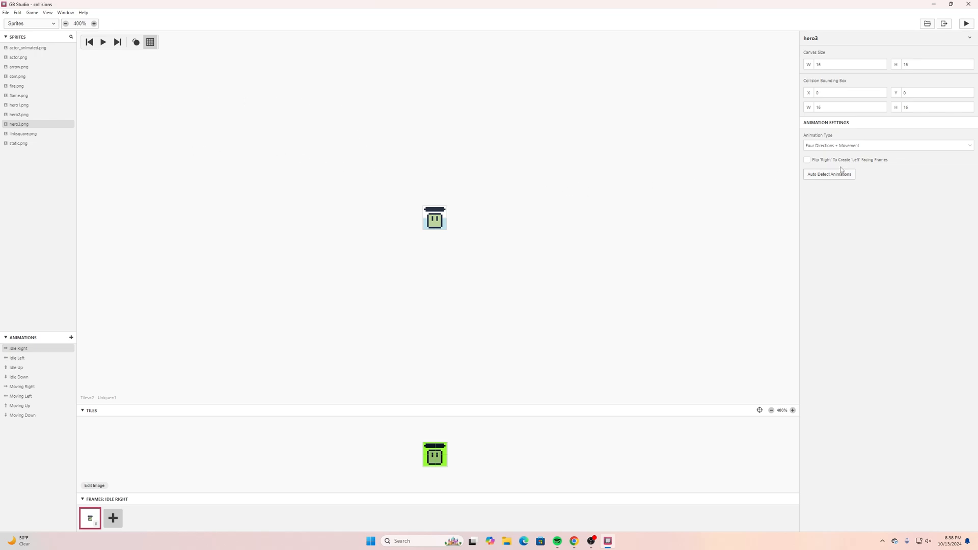
{"action": "mouse_move", "coordinate": [815, 165]}
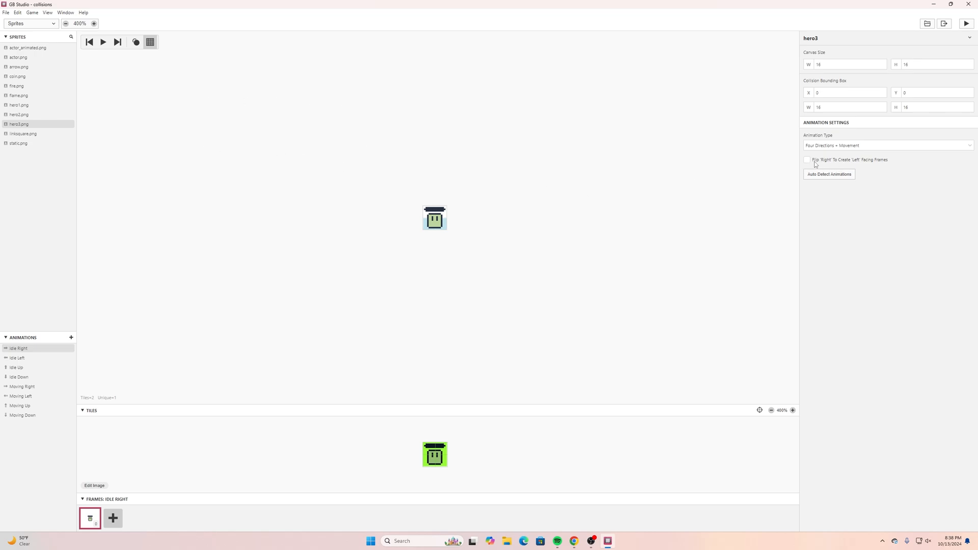
{"action": "mouse_move", "coordinate": [63, 353]}
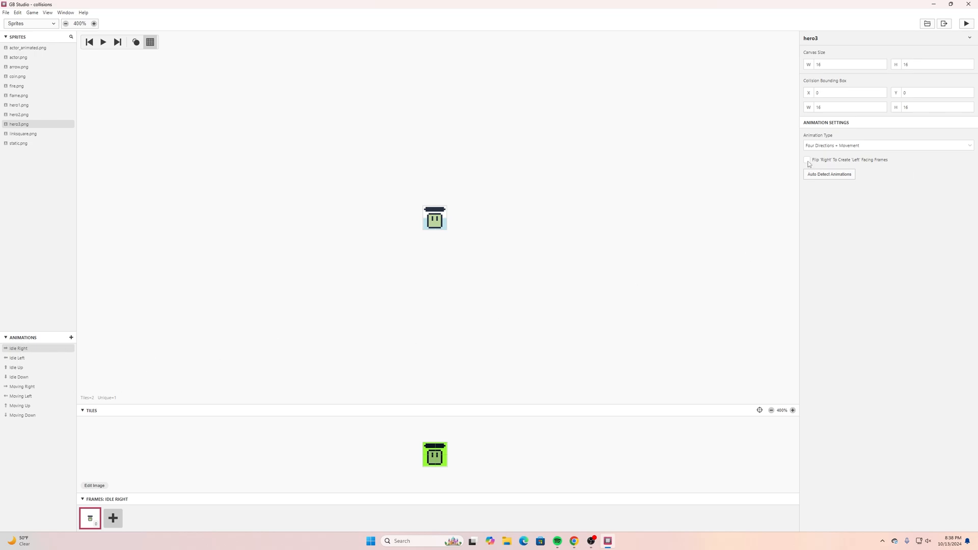
{"action": "mouse_move", "coordinate": [19, 114]}
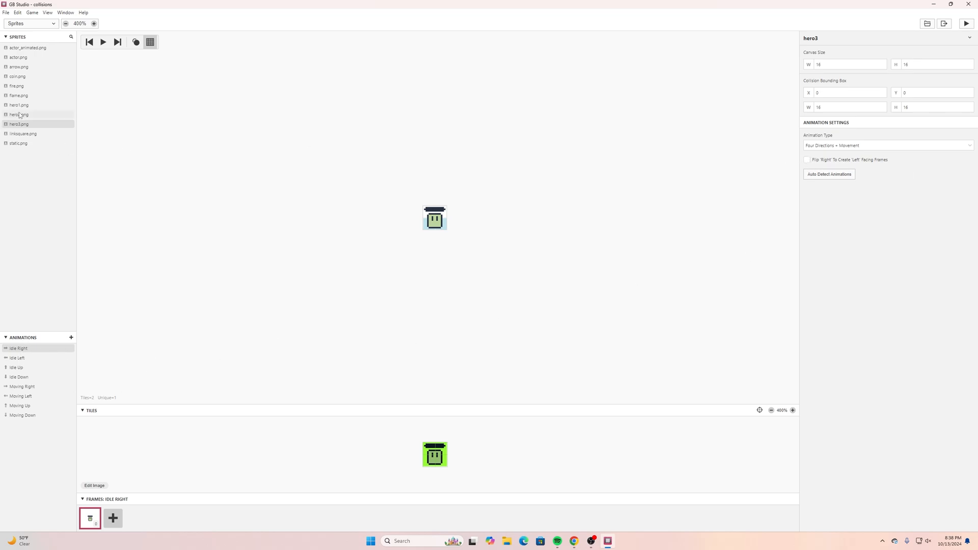
{"action": "left_click", "coordinate": [18, 115]}
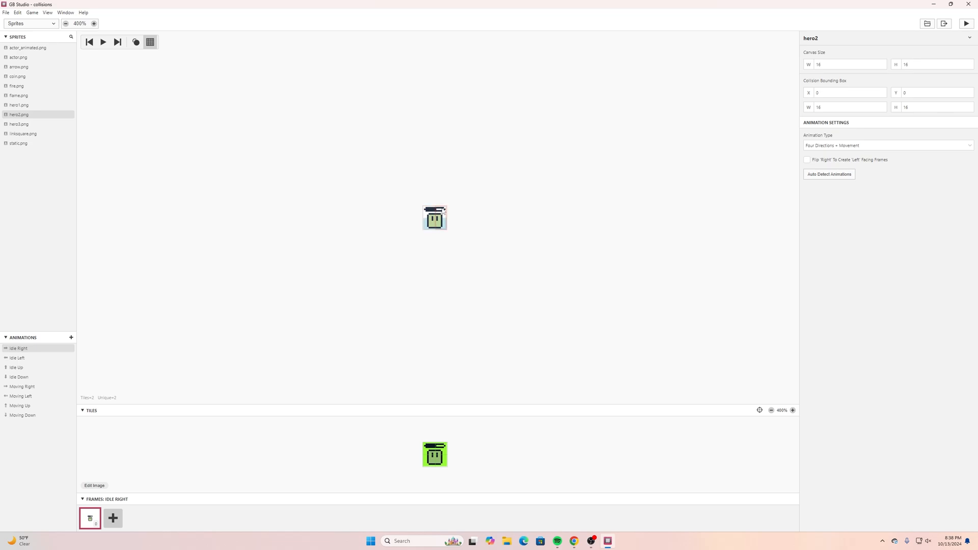
{"action": "mouse_move", "coordinate": [393, 203]}
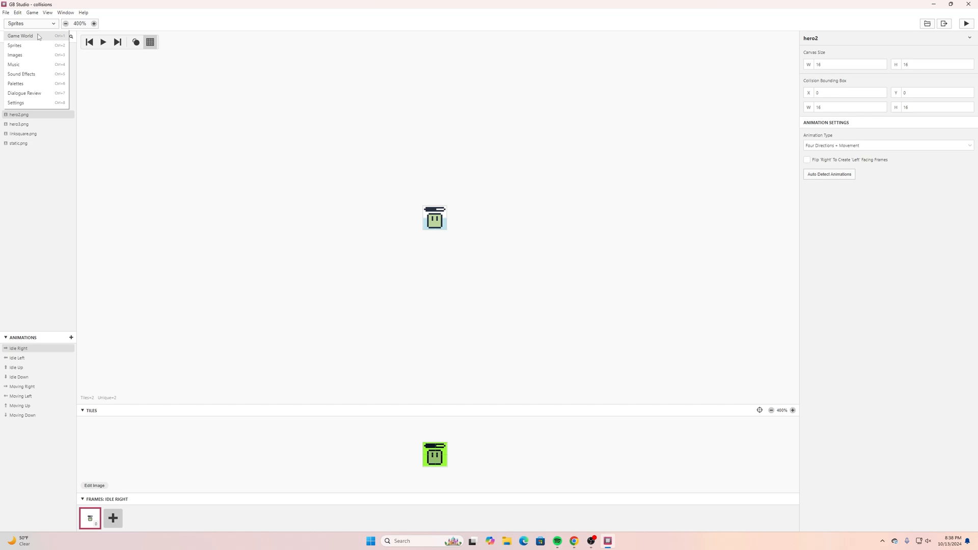
Switch to the Game World view and select Scene 1 to show its properties
{"action": "left_click", "coordinate": [20, 36]}
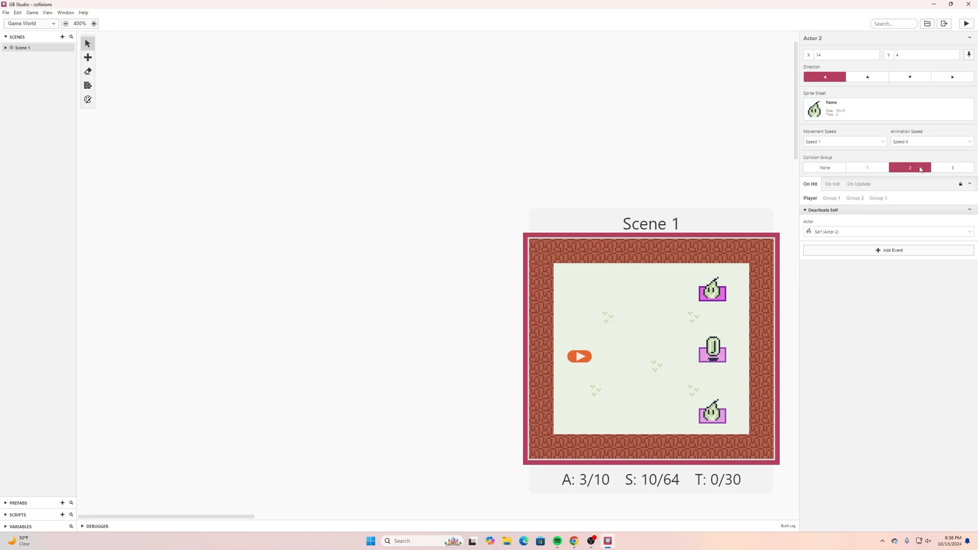
{"action": "left_click", "coordinate": [712, 411]}
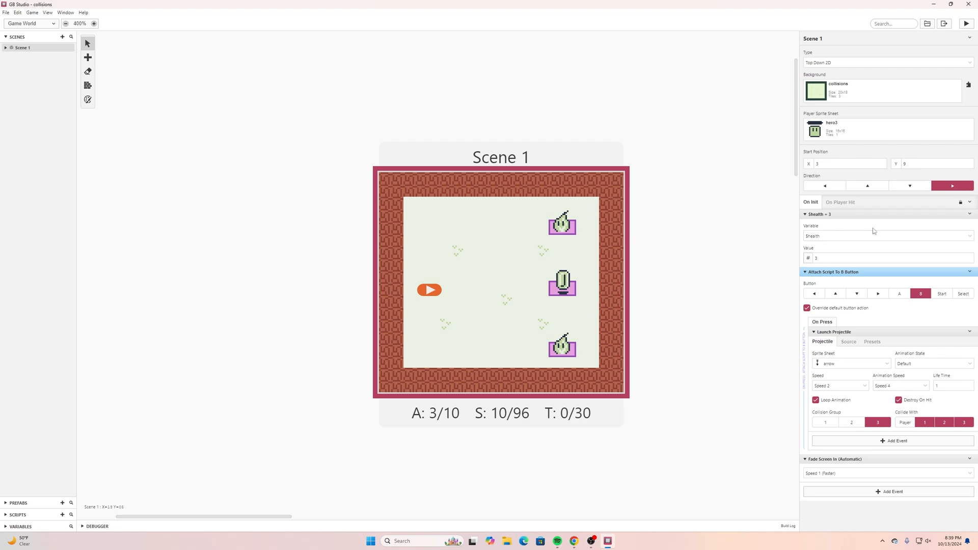
{"action": "mouse_move", "coordinate": [815, 208]}
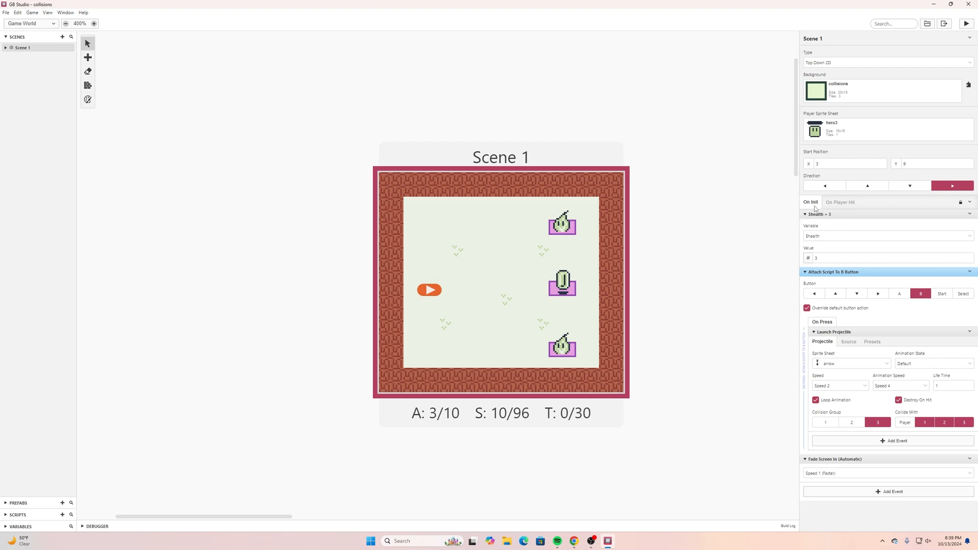
{"action": "mouse_move", "coordinate": [818, 223]}
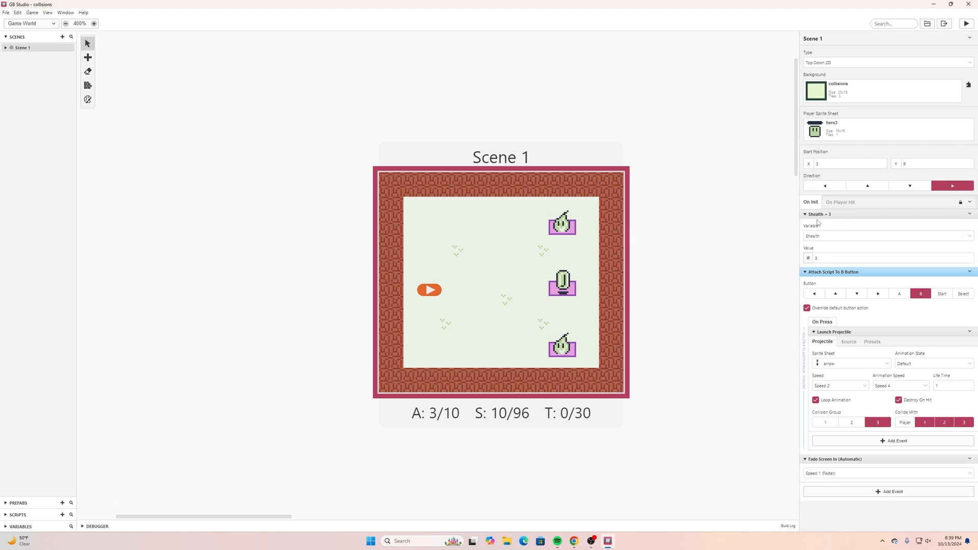
{"action": "mouse_move", "coordinate": [818, 223]}
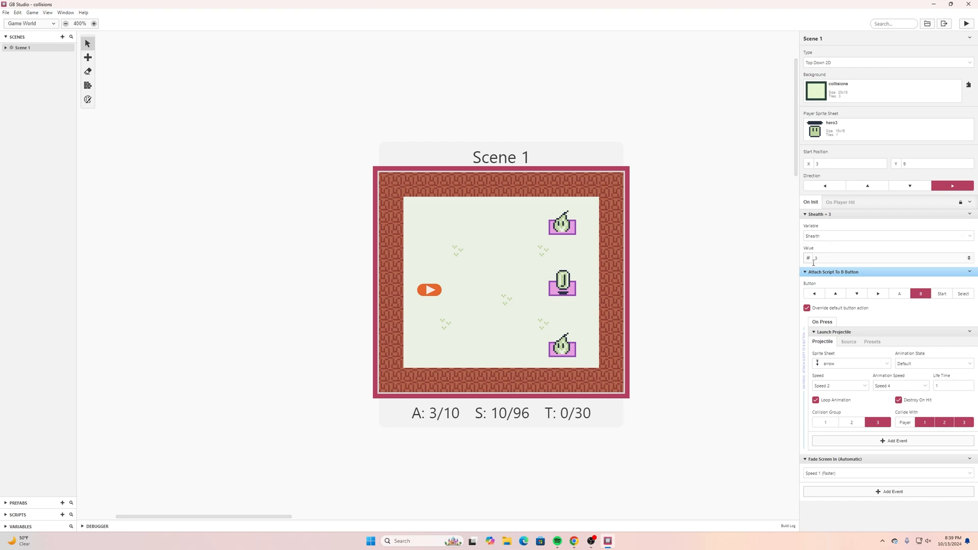
{"action": "mouse_move", "coordinate": [457, 251]}
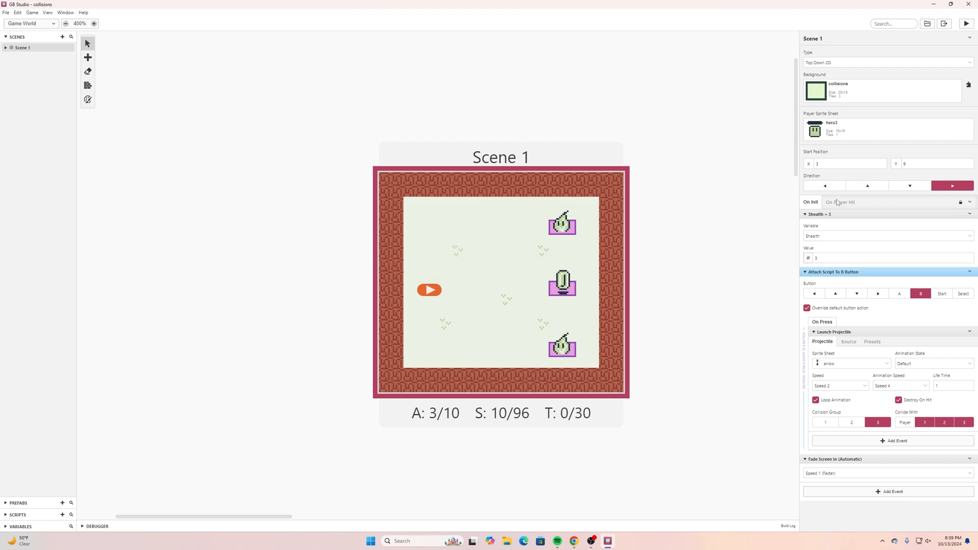
Show Scene 1's On Player Hit scripts after reviewing the On Init $health = 3 setup
{"action": "left_click", "coordinate": [840, 202]}
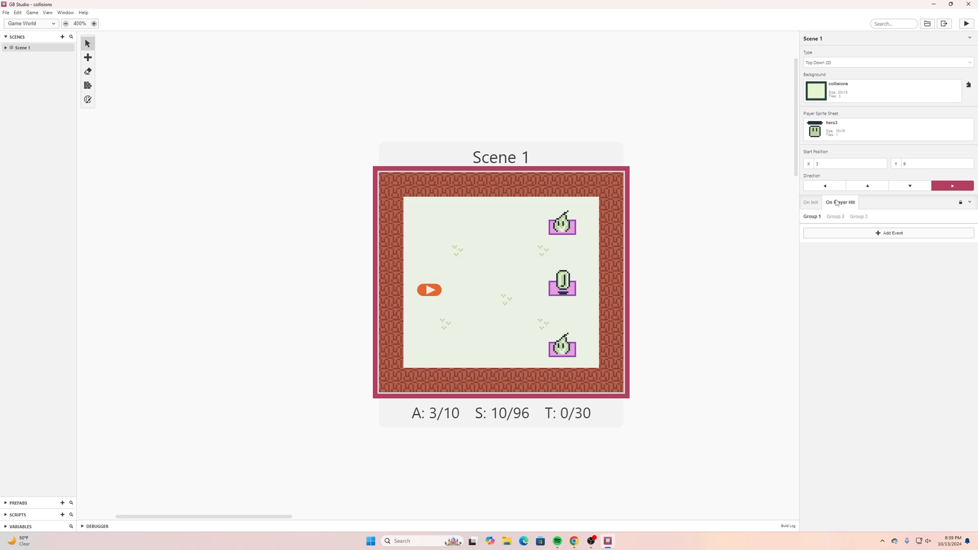
Review Group 2's hit script: Decrement $health and the If $health == 3/2/1 sprite swaps
{"action": "left_click", "coordinate": [835, 216]}
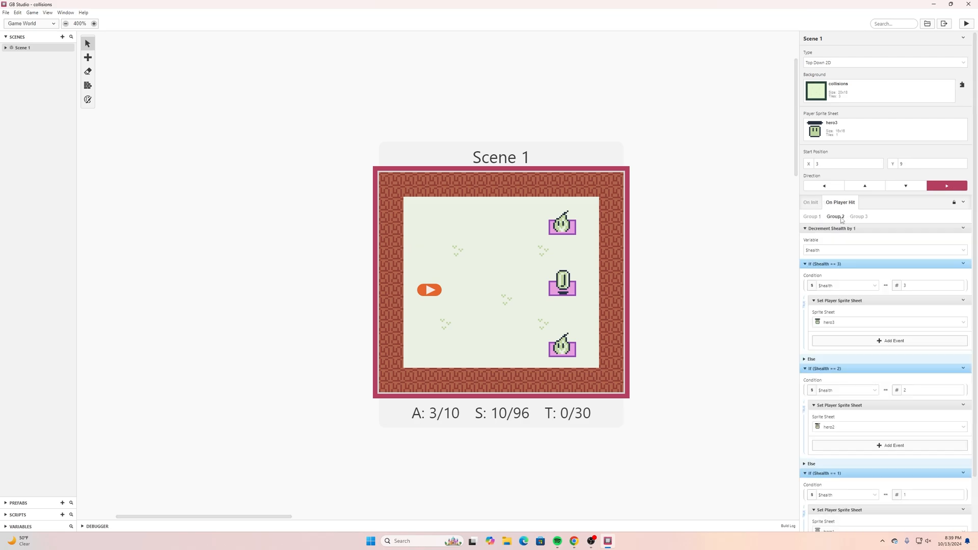
{"action": "mouse_move", "coordinate": [711, 184]}
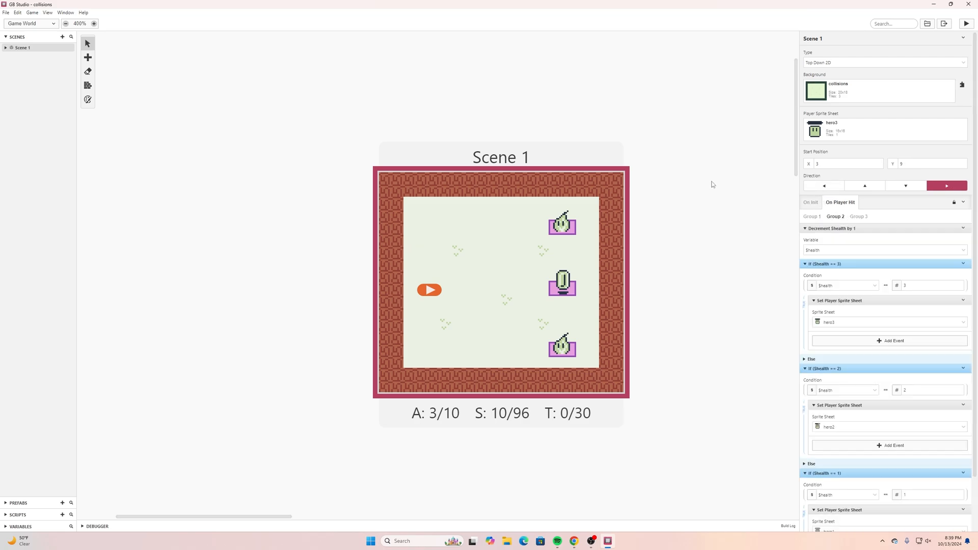
{"action": "mouse_move", "coordinate": [896, 243]}
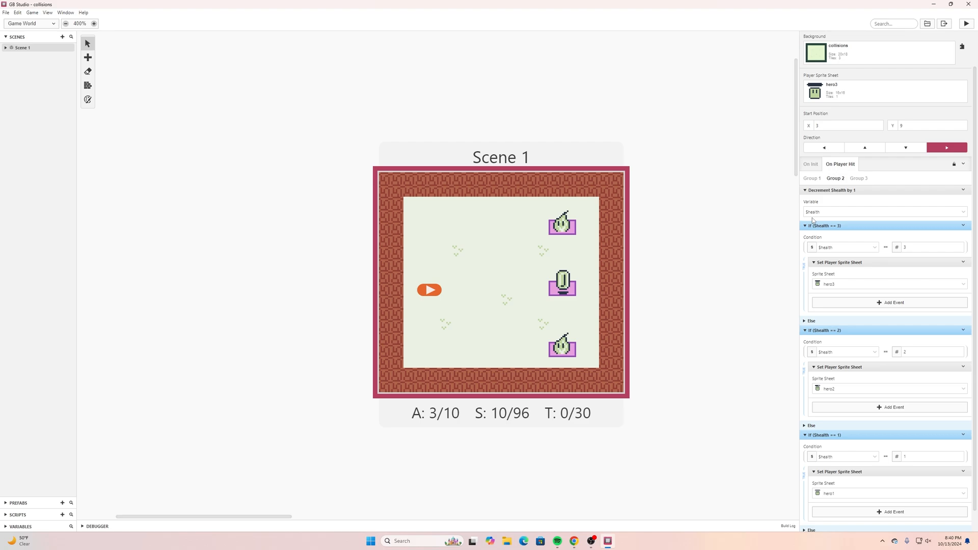
{"action": "mouse_move", "coordinate": [872, 188]}
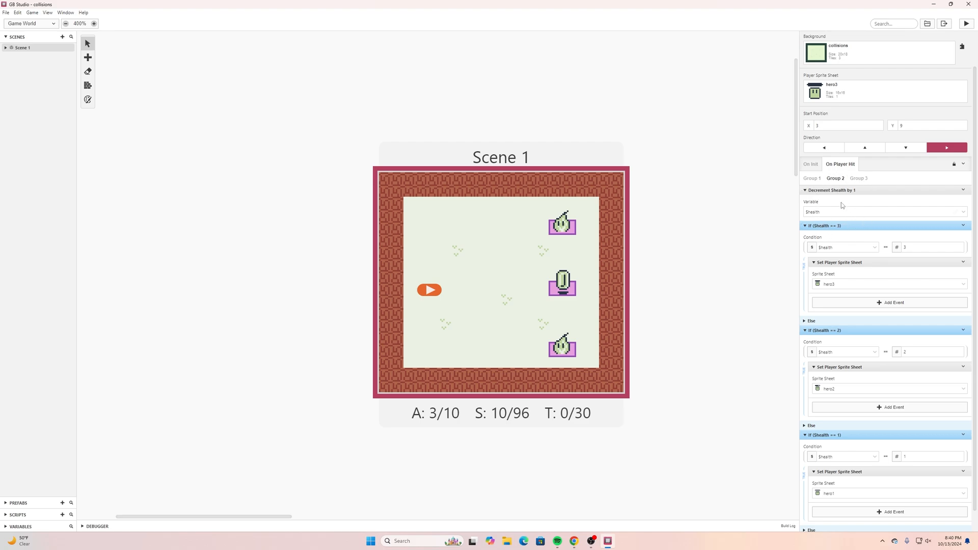
{"action": "scroll", "scroll_direction": "down", "scroll_amount": 3}
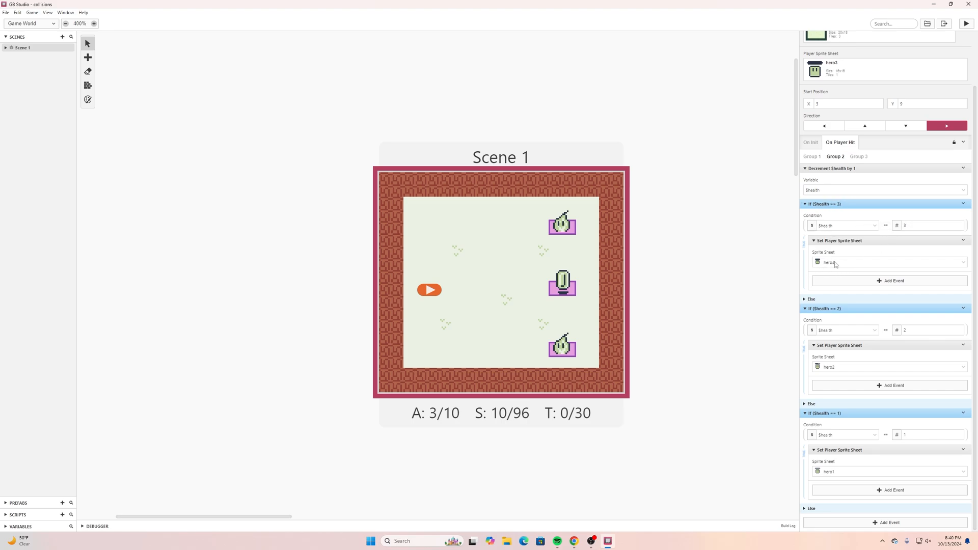
{"action": "mouse_move", "coordinate": [835, 265]}
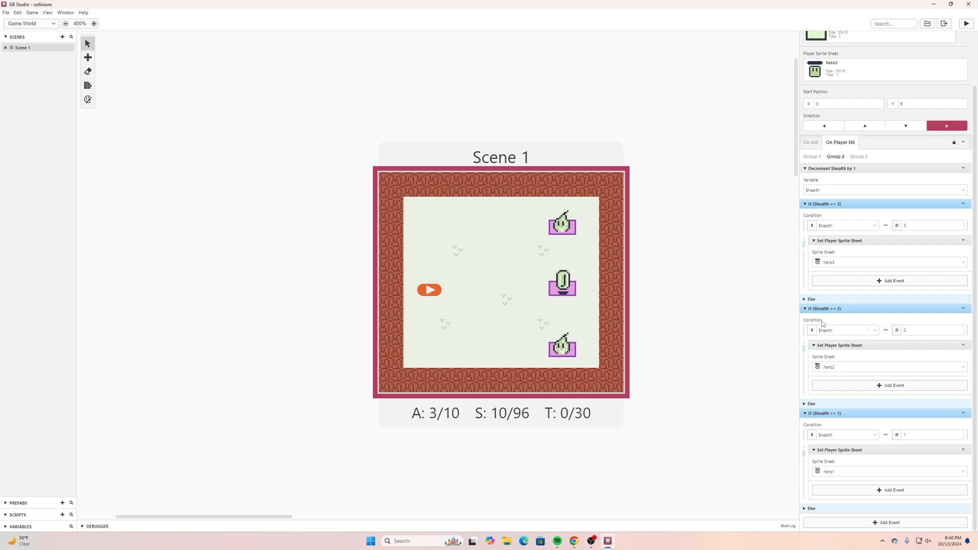
{"action": "mouse_move", "coordinate": [833, 337]}
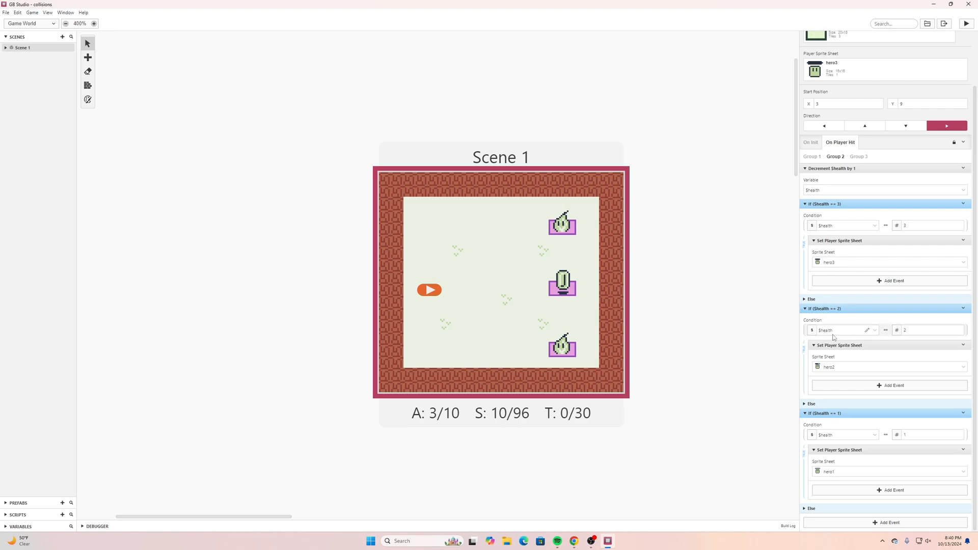
{"action": "mouse_move", "coordinate": [836, 367]}
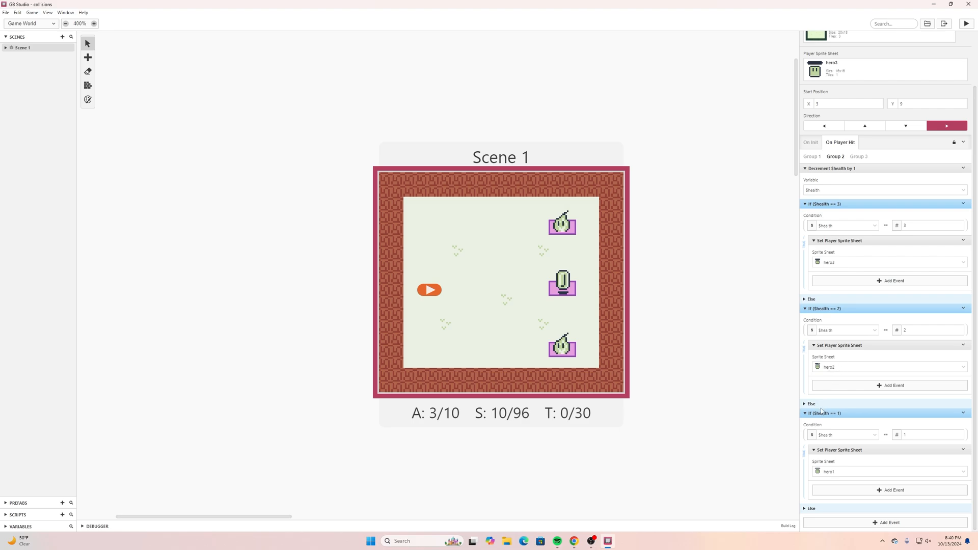
{"action": "mouse_move", "coordinate": [841, 467]}
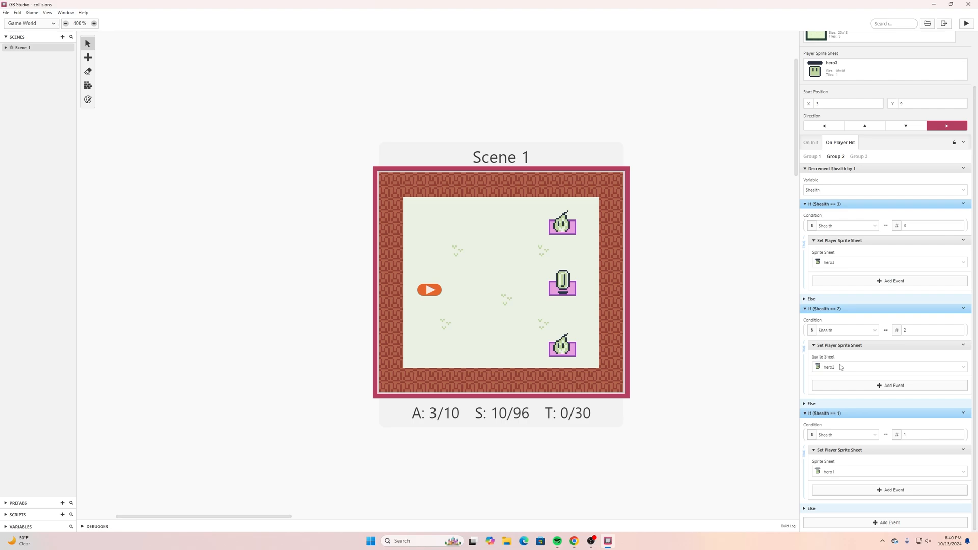
{"action": "mouse_move", "coordinate": [566, 226]}
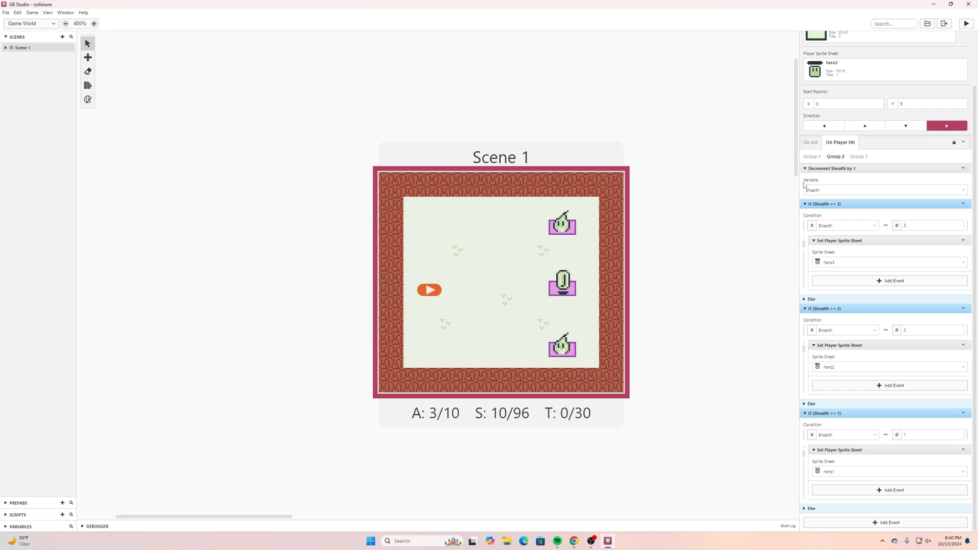
{"action": "mouse_move", "coordinate": [800, 237]}
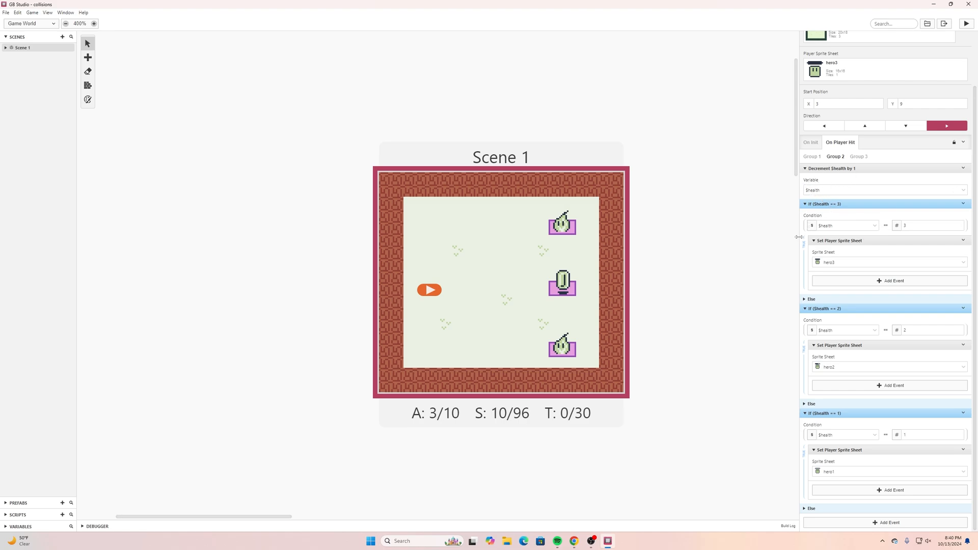
{"action": "mouse_move", "coordinate": [825, 361]}
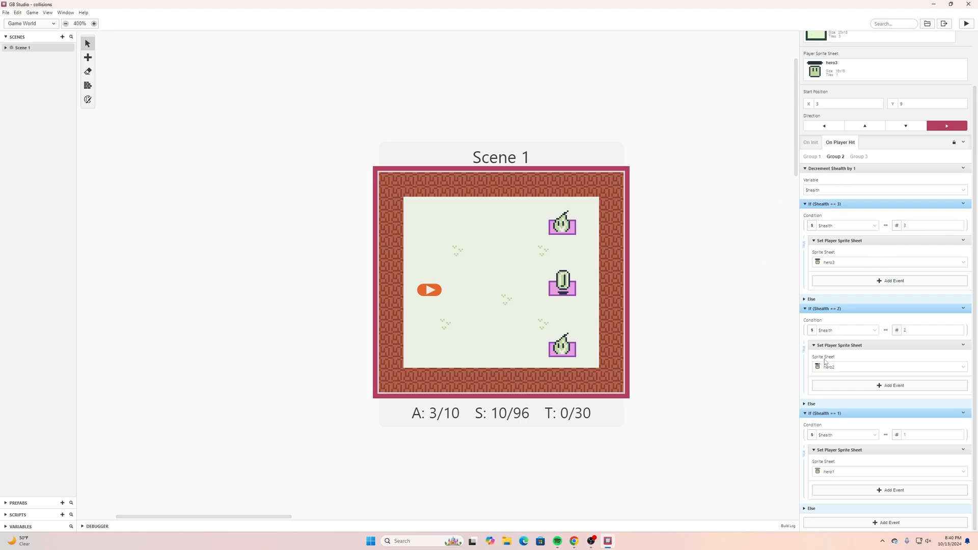
{"action": "left_click", "coordinate": [6, 12]}
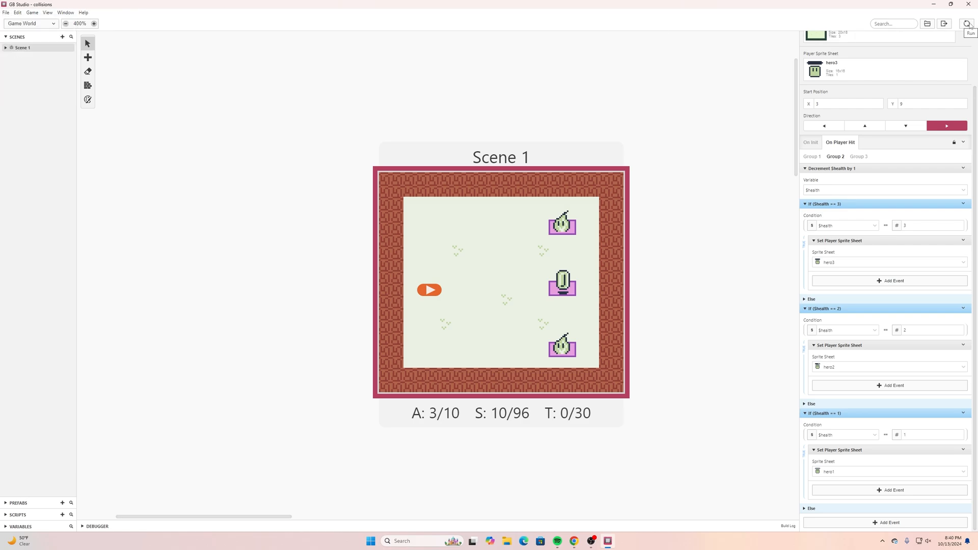
Test-run the collisions game and close the game window
{"action": "left_click", "coordinate": [970, 28]}
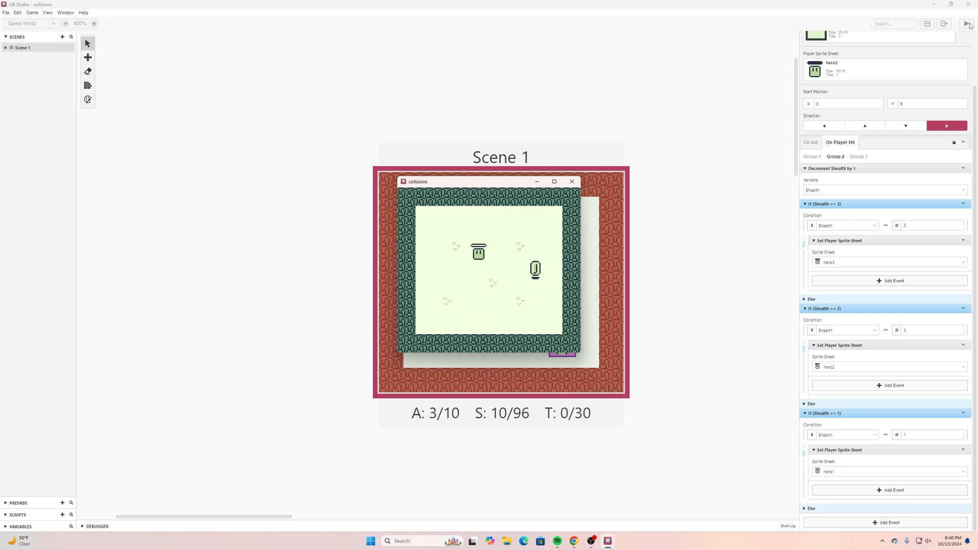
{"action": "left_click", "coordinate": [968, 24]}
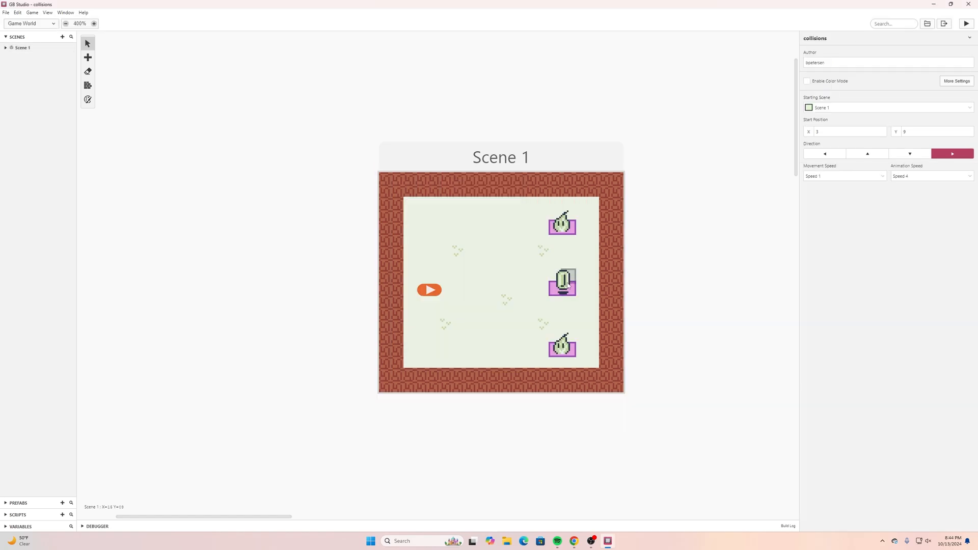
{"action": "mouse_move", "coordinate": [530, 252]}
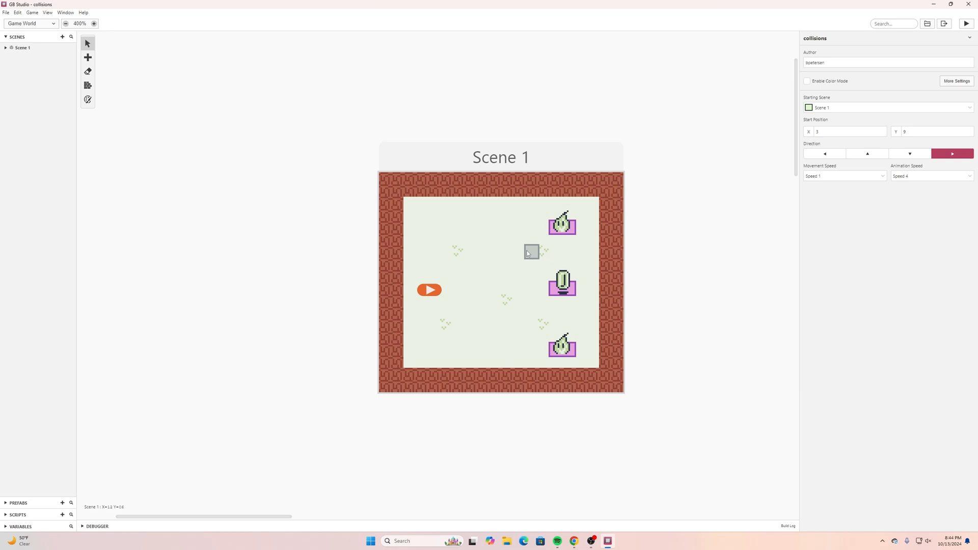
Add a Deactivate Actor event targeting Self (Actor 1) to the coin's On Hit > Player script
{"action": "left_click", "coordinate": [560, 285]}
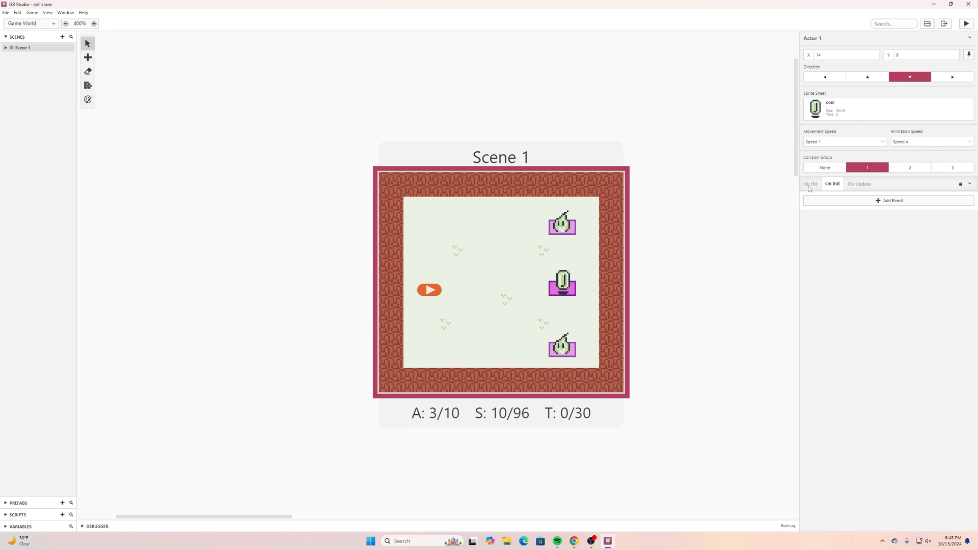
{"action": "left_click", "coordinate": [810, 183]}
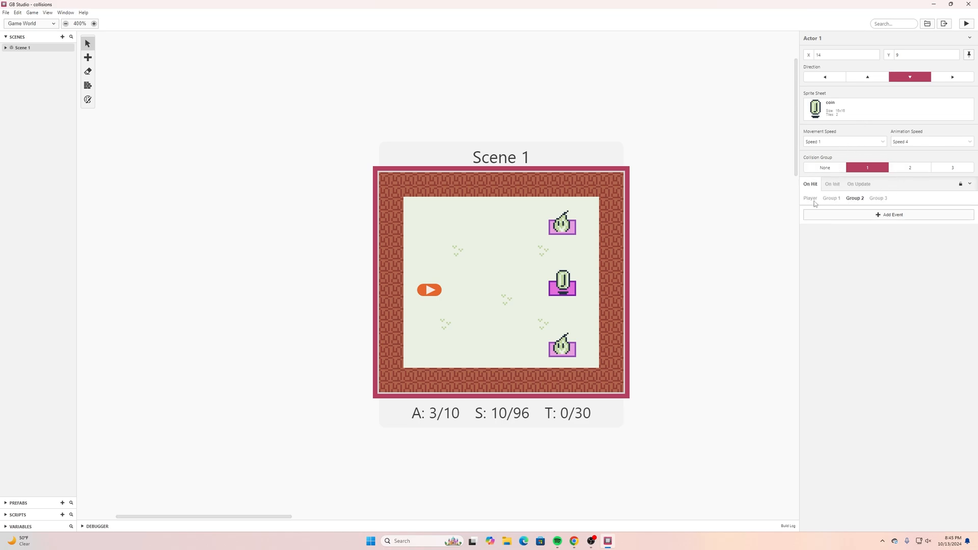
{"action": "left_click", "coordinate": [891, 215]}
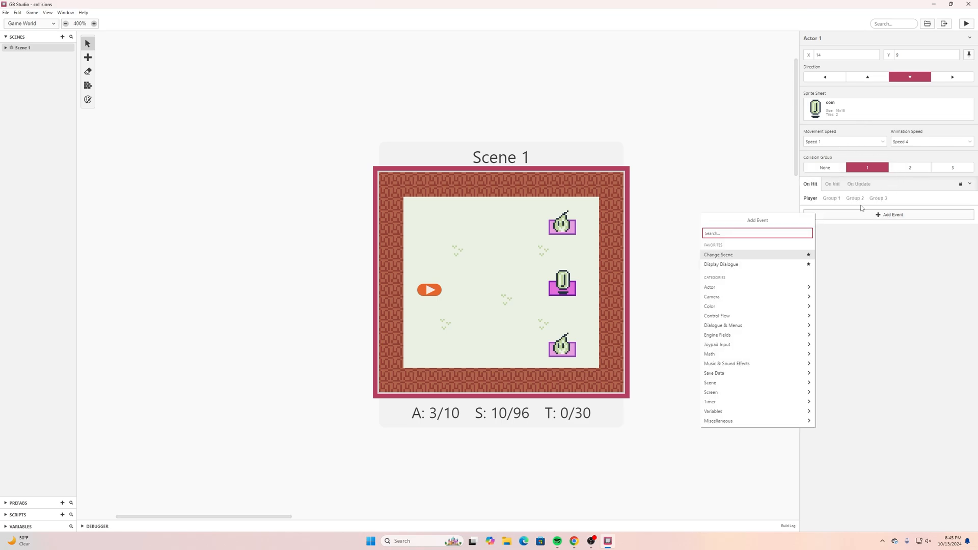
{"action": "type", "text": "deactiv"}
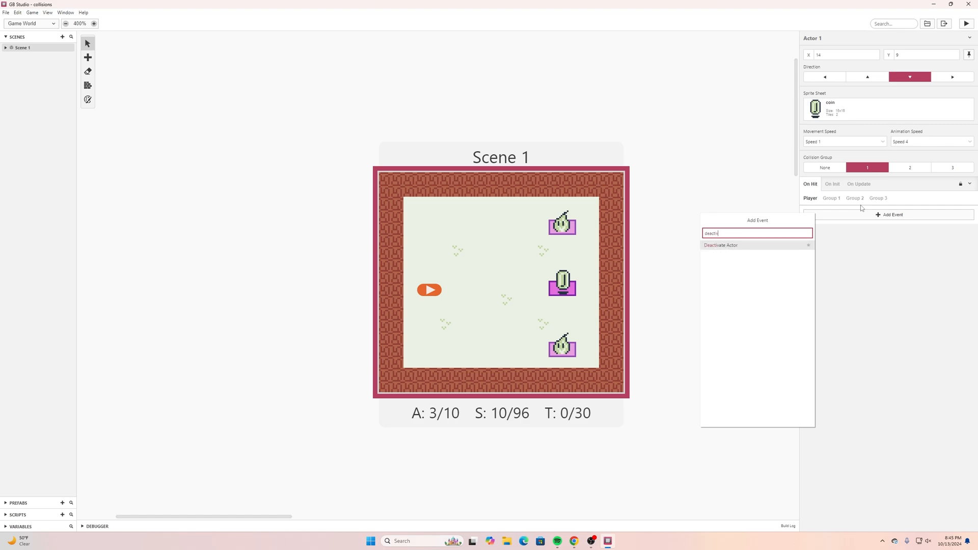
{"action": "left_click", "coordinate": [720, 245]}
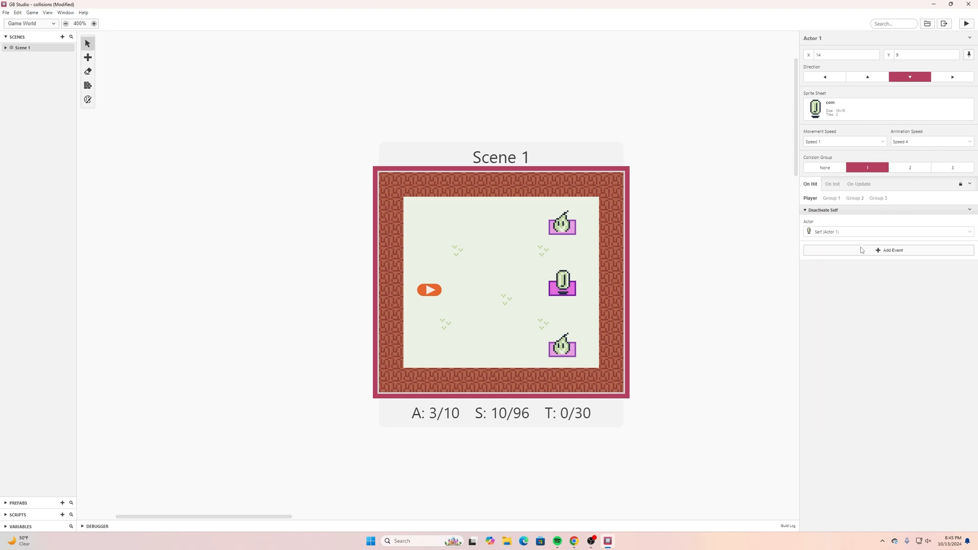
{"action": "left_click", "coordinate": [885, 231]}
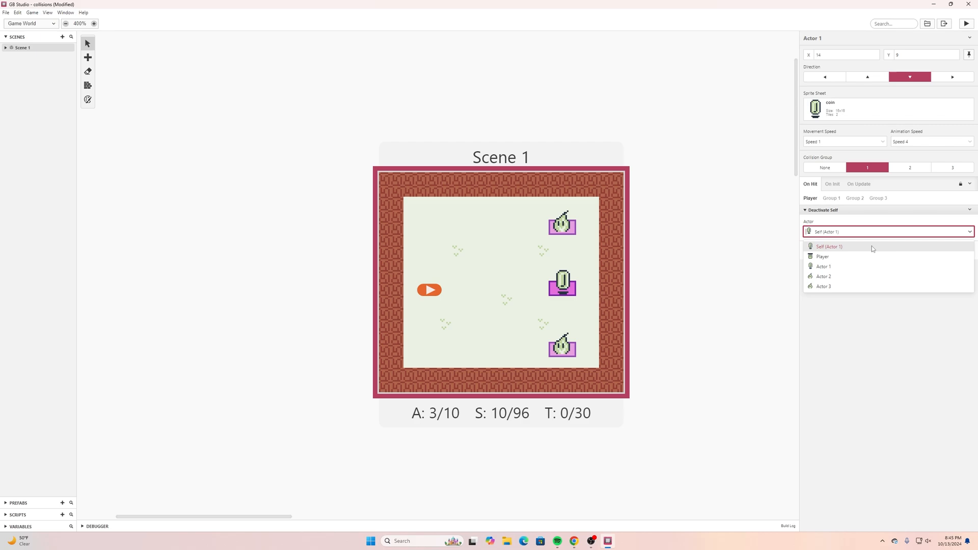
{"action": "left_click", "coordinate": [828, 246]}
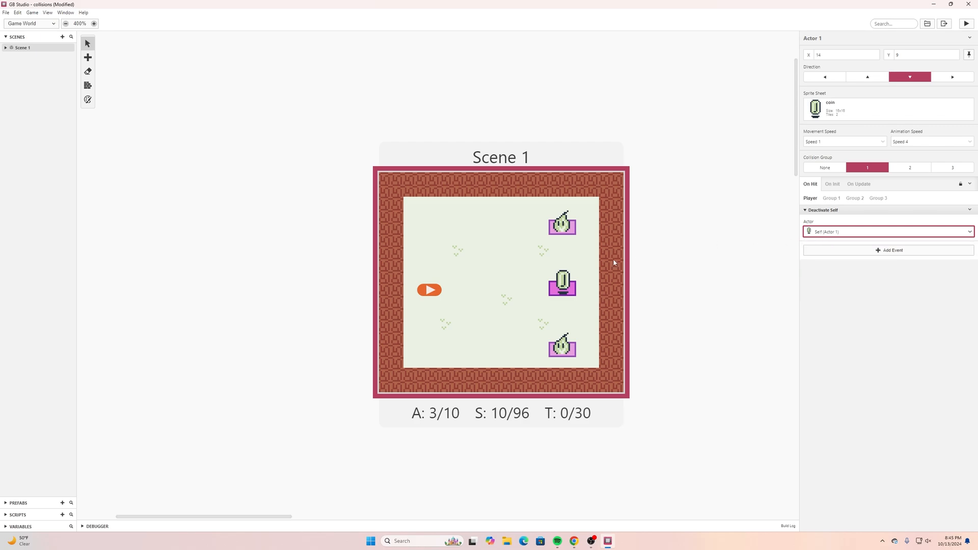
{"action": "mouse_move", "coordinate": [749, 216]}
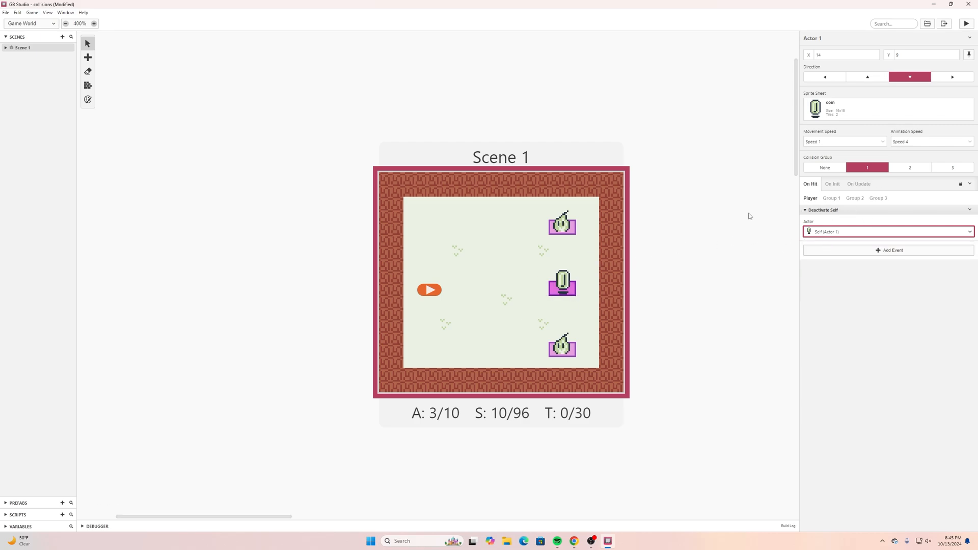
{"action": "left_click", "coordinate": [495, 251]}
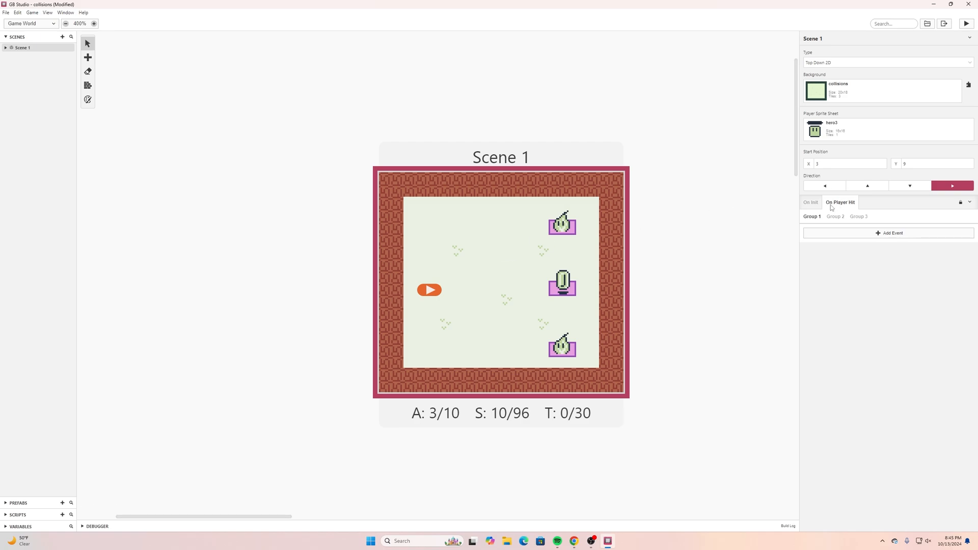
{"action": "mouse_move", "coordinate": [839, 218]}
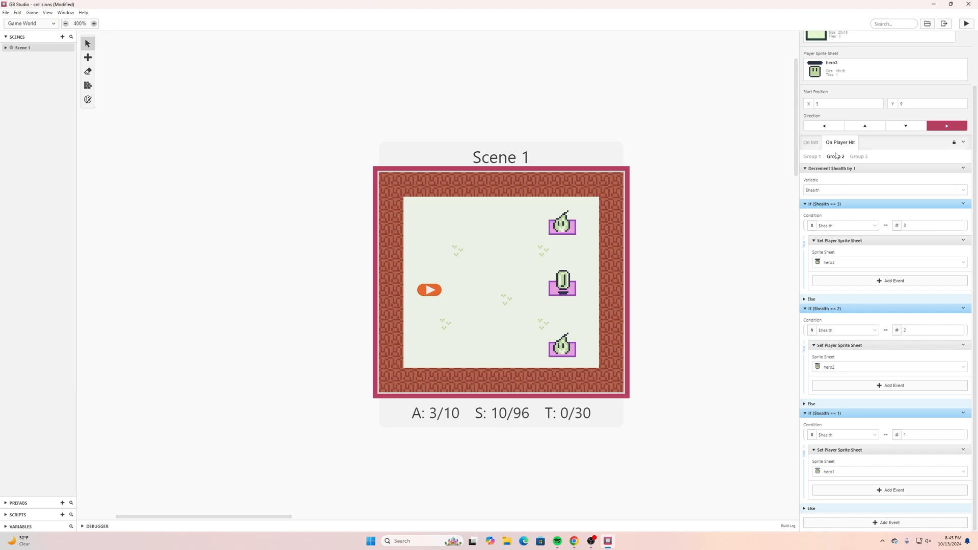
{"action": "mouse_move", "coordinate": [712, 215]}
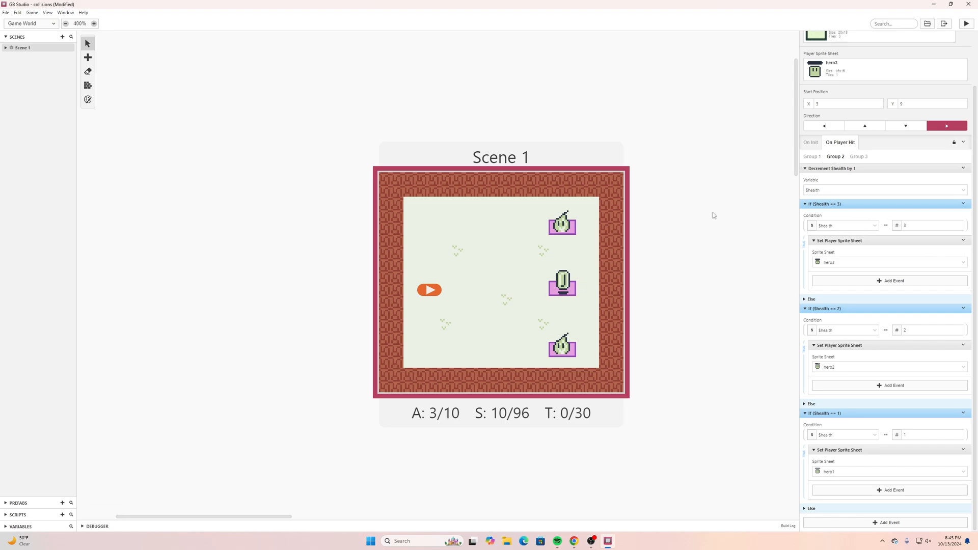
{"action": "scroll", "scroll_direction": "up", "scroll_amount": 3}
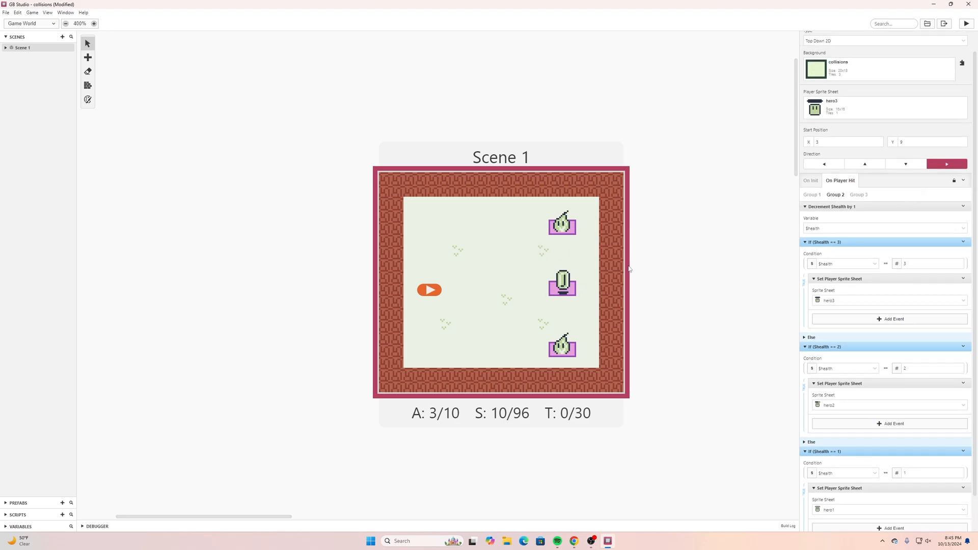
{"action": "mouse_move", "coordinate": [835, 194]}
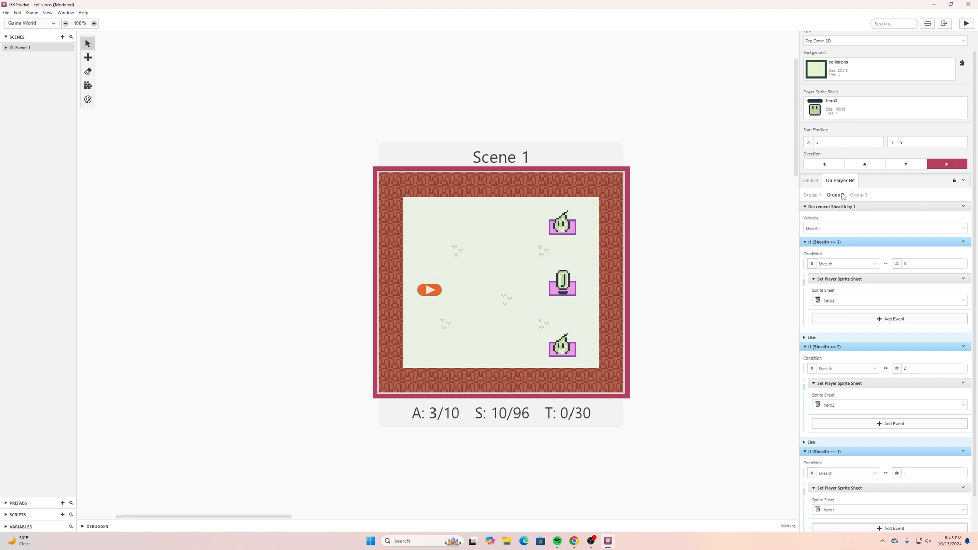
{"action": "mouse_move", "coordinate": [965, 181]}
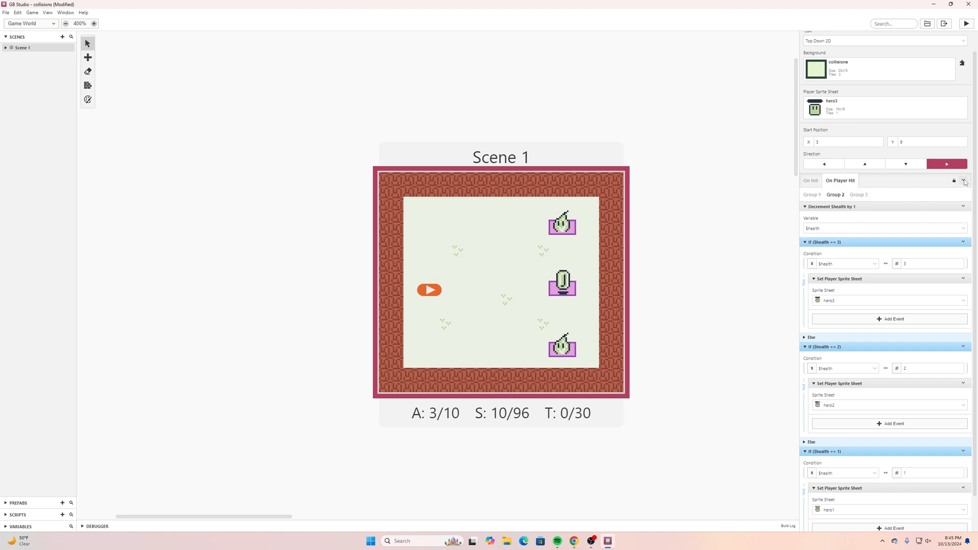
{"action": "left_click", "coordinate": [964, 180]}
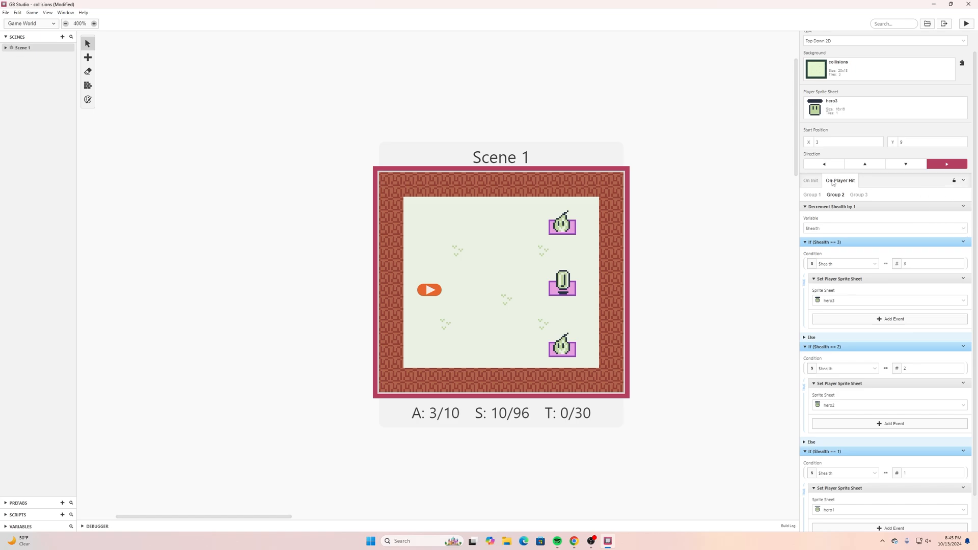
{"action": "mouse_move", "coordinate": [817, 199]}
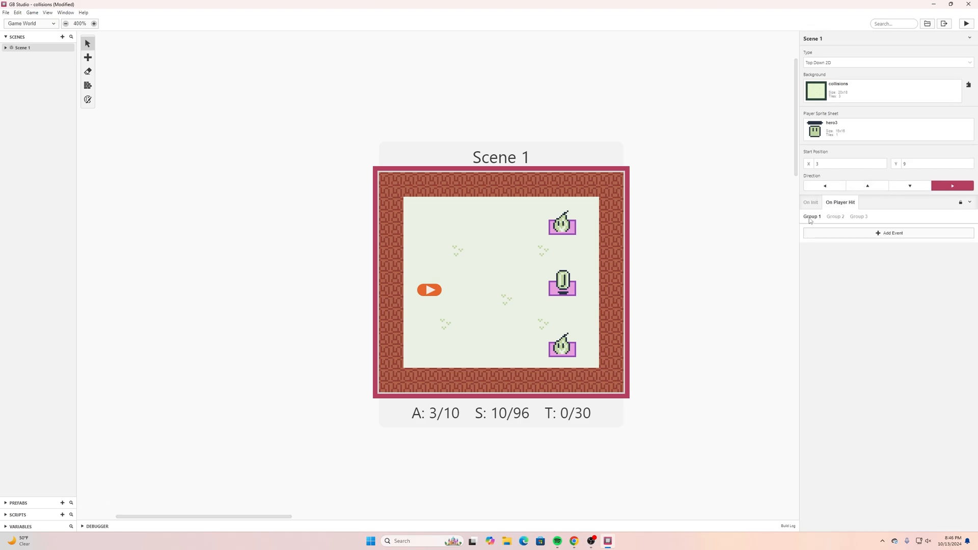
Paste the health script into Group 1 and insert a Variable Increment By 1 on $health before the health checks
{"action": "left_click", "coordinate": [969, 201]}
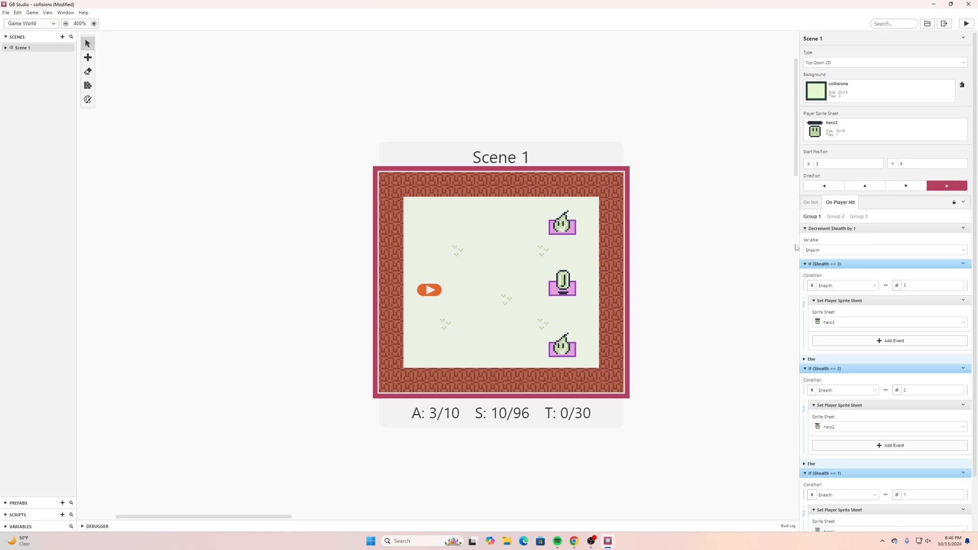
{"action": "mouse_move", "coordinate": [893, 468]}
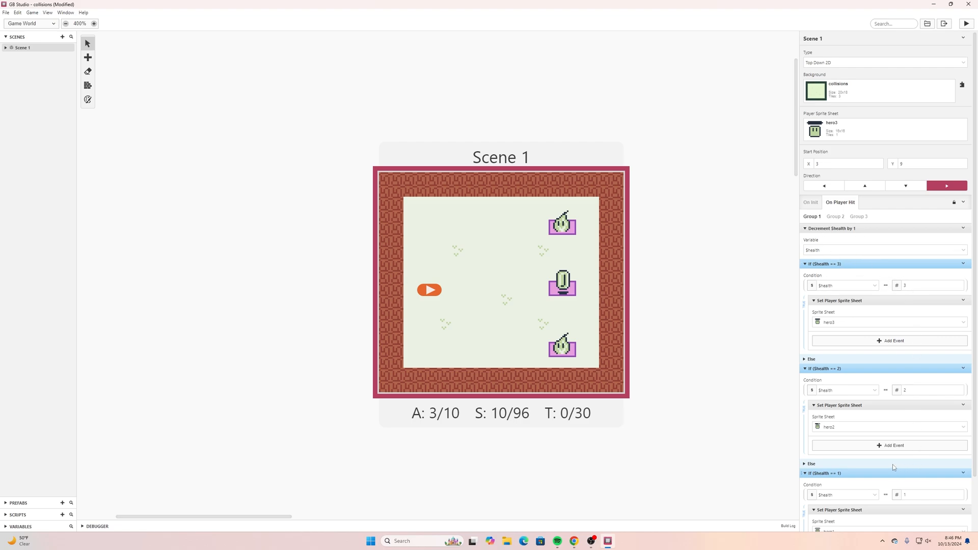
{"action": "mouse_move", "coordinate": [793, 246]}
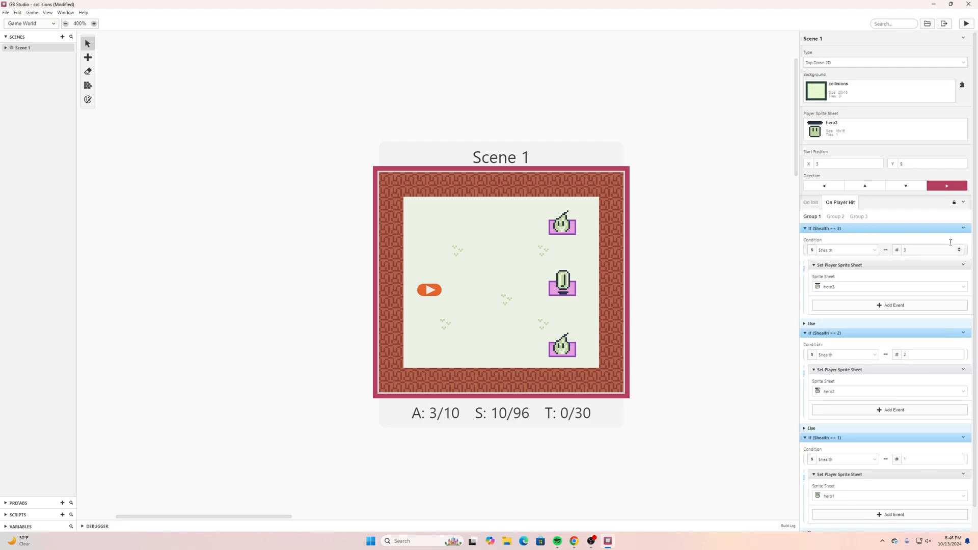
{"action": "left_click", "coordinate": [962, 228]}
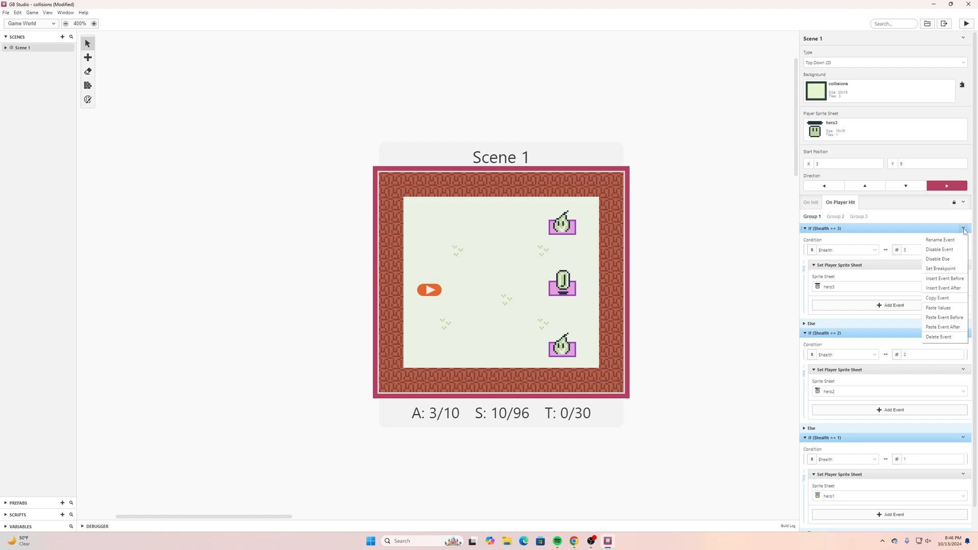
{"action": "mouse_move", "coordinate": [937, 298]}
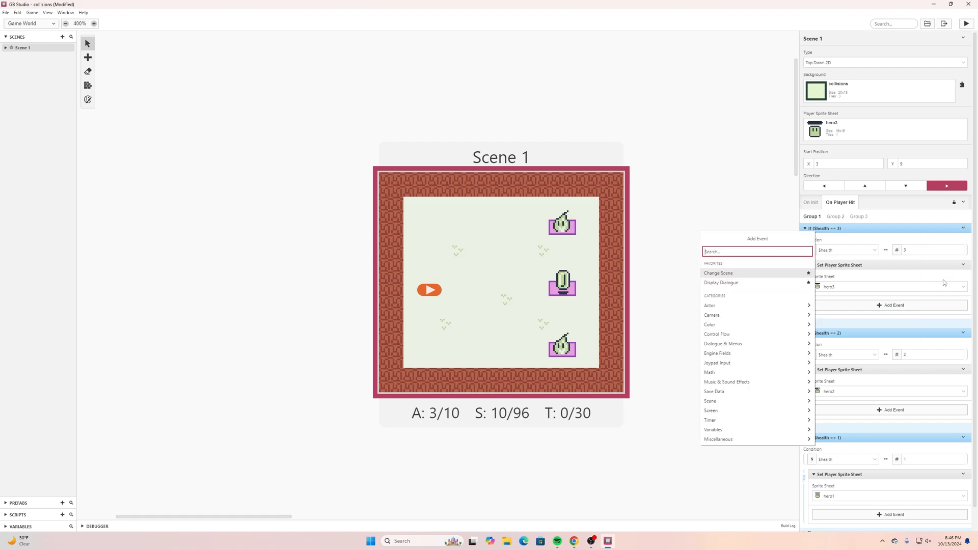
{"action": "type", "text": "incre"}
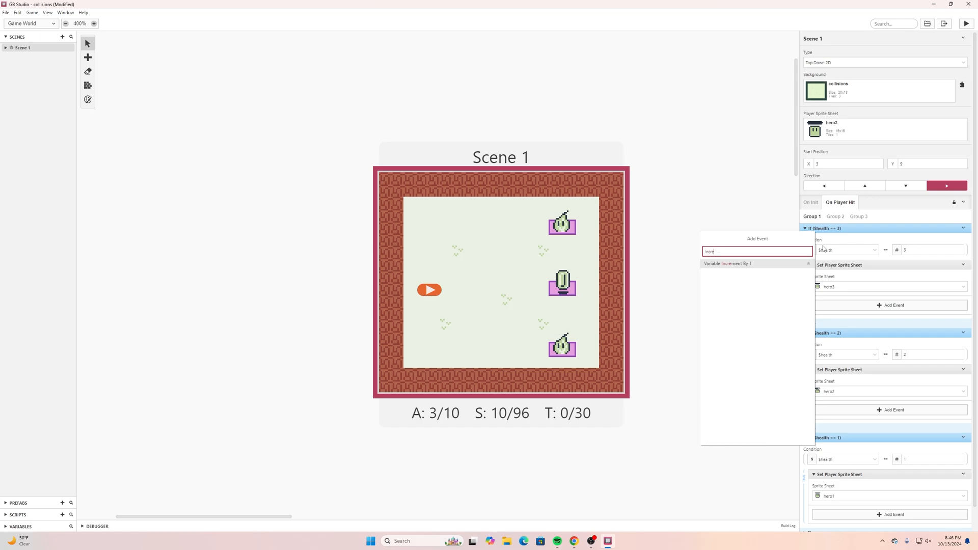
{"action": "left_click", "coordinate": [727, 263]}
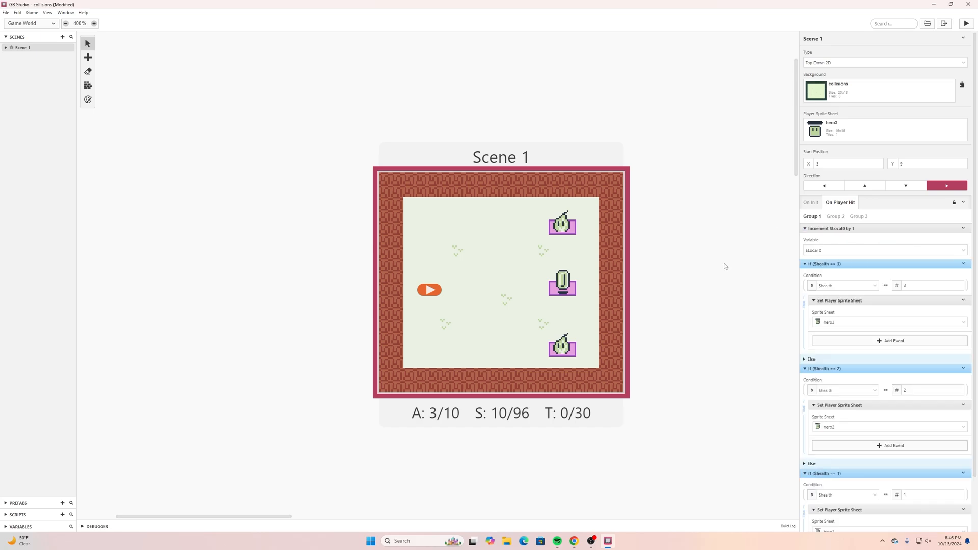
{"action": "left_click", "coordinate": [963, 249]}
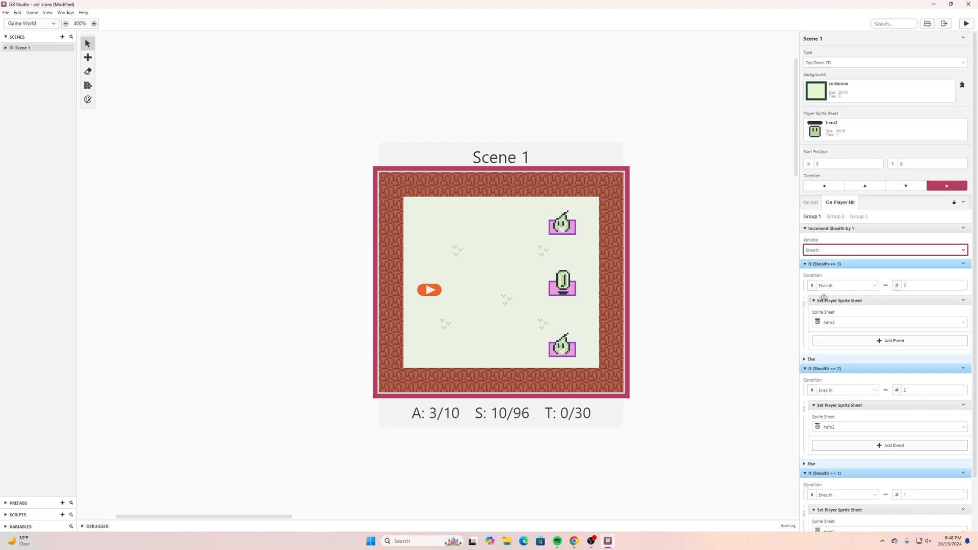
{"action": "left_click", "coordinate": [6, 12]}
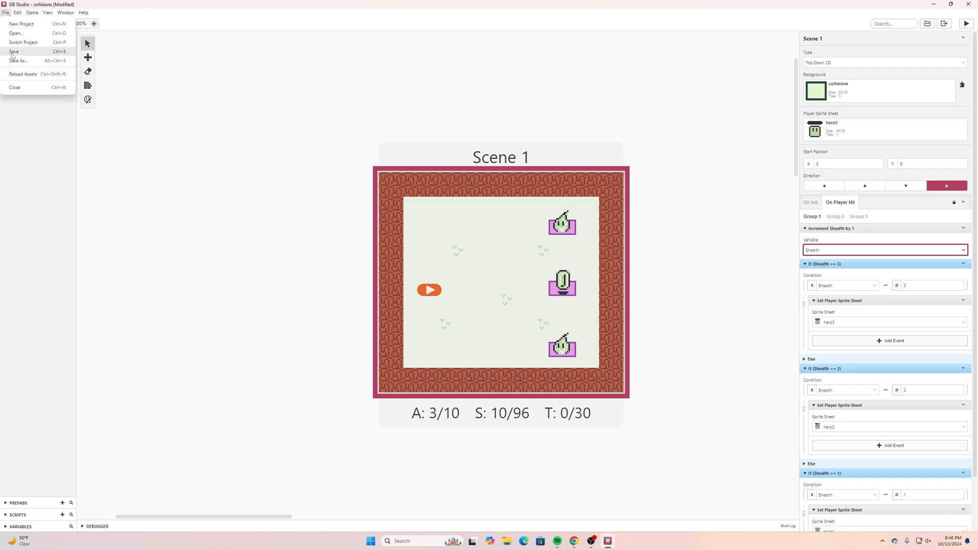
Save the project before launching the test run
{"action": "left_click", "coordinate": [13, 51]}
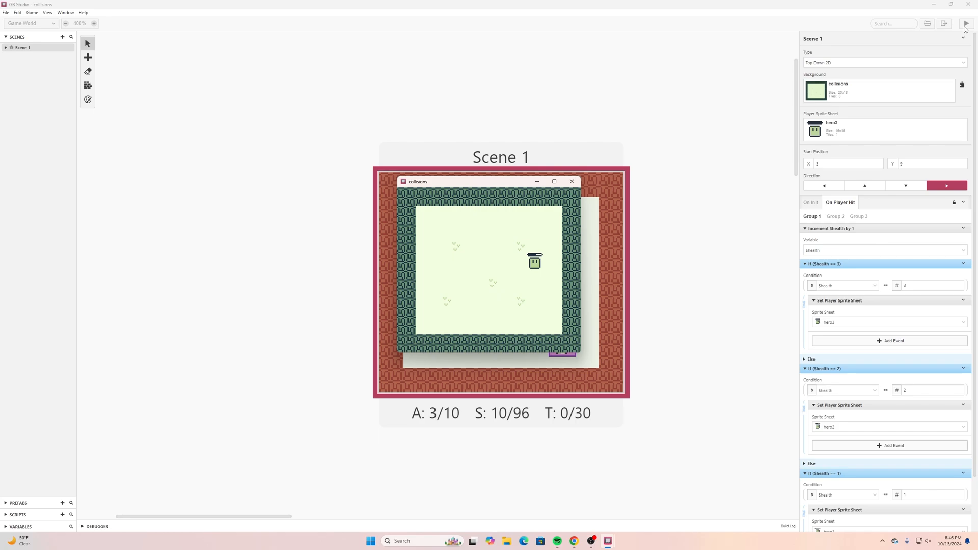
{"action": "mouse_move", "coordinate": [661, 21]}
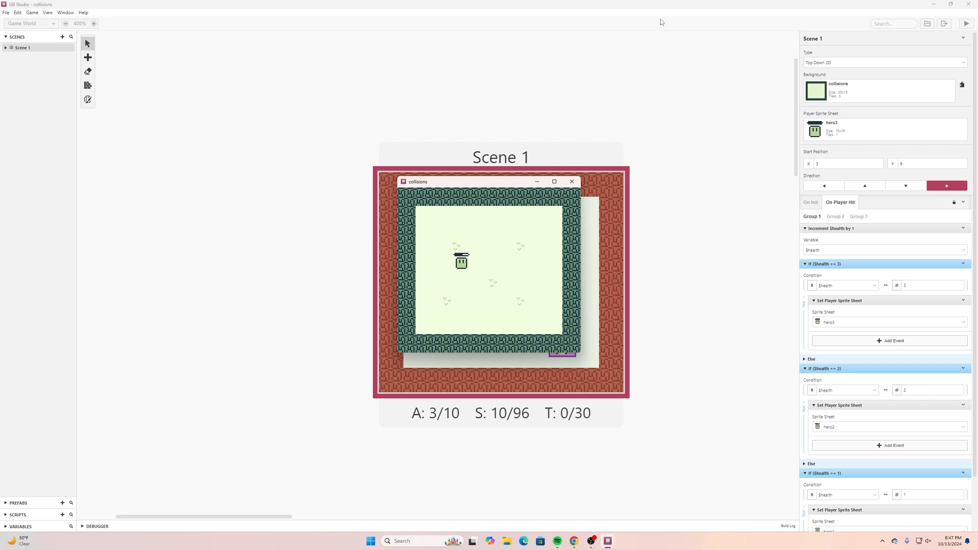
{"action": "mouse_move", "coordinate": [468, 260]}
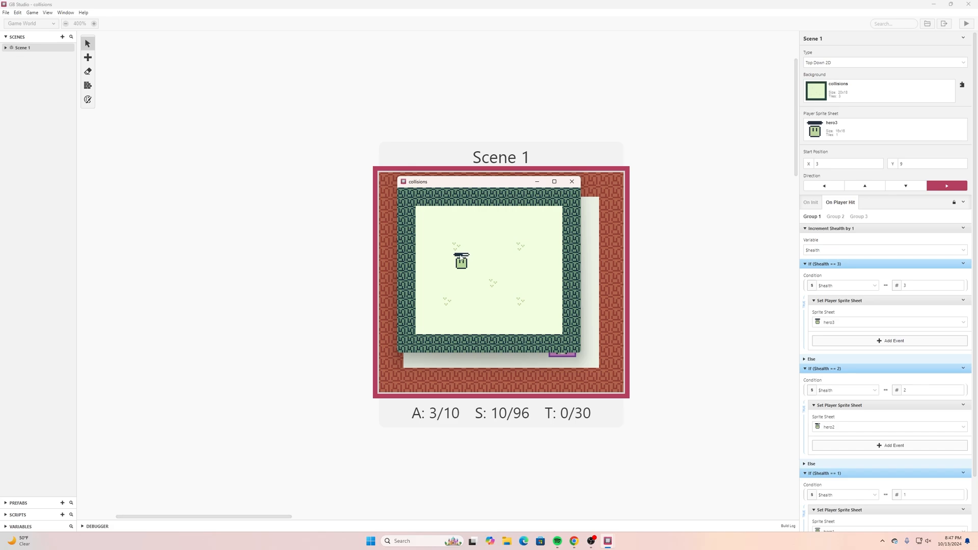
{"action": "mouse_move", "coordinate": [469, 243]}
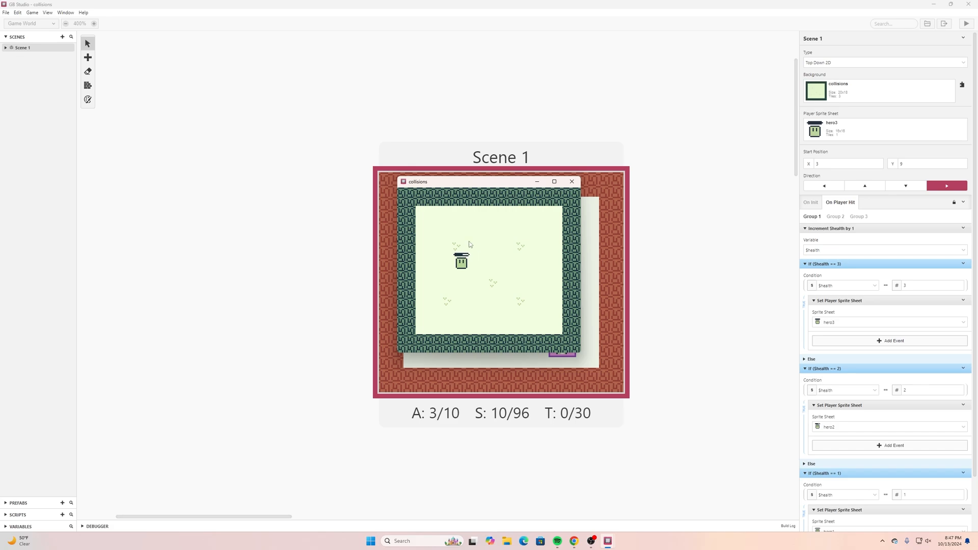